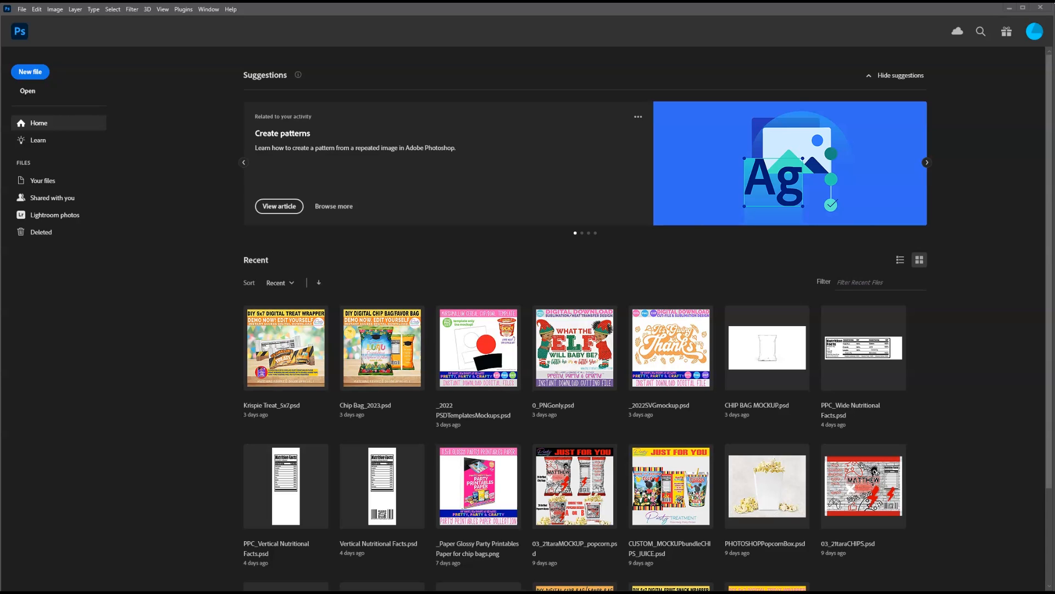
pyautogui.moveTo(61, 117)
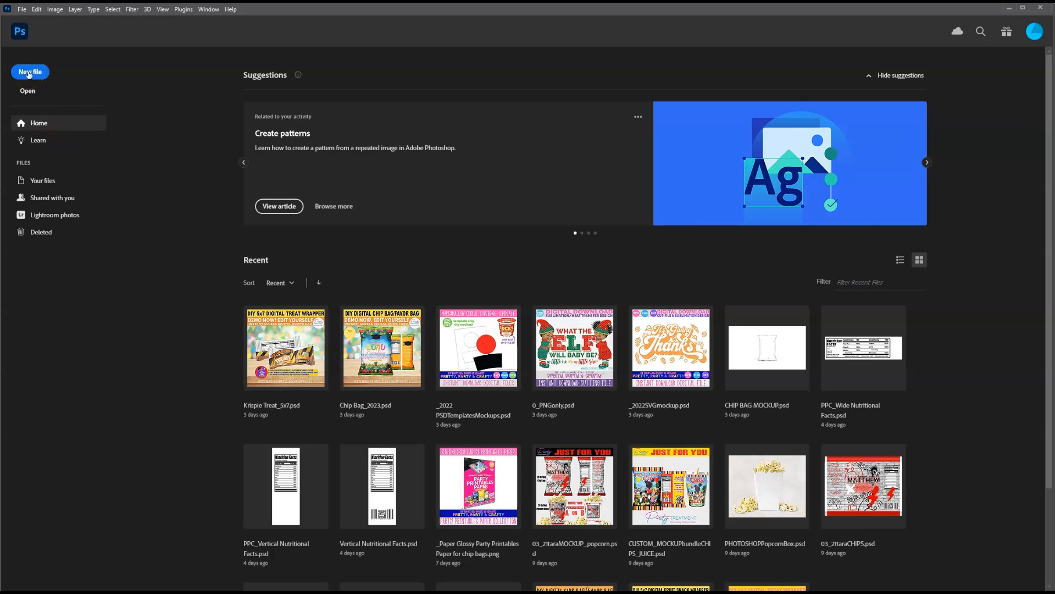
# Start a new document sized in pixels at 2000 × 2000, 300 ppi, white background
pyautogui.click(28, 73)
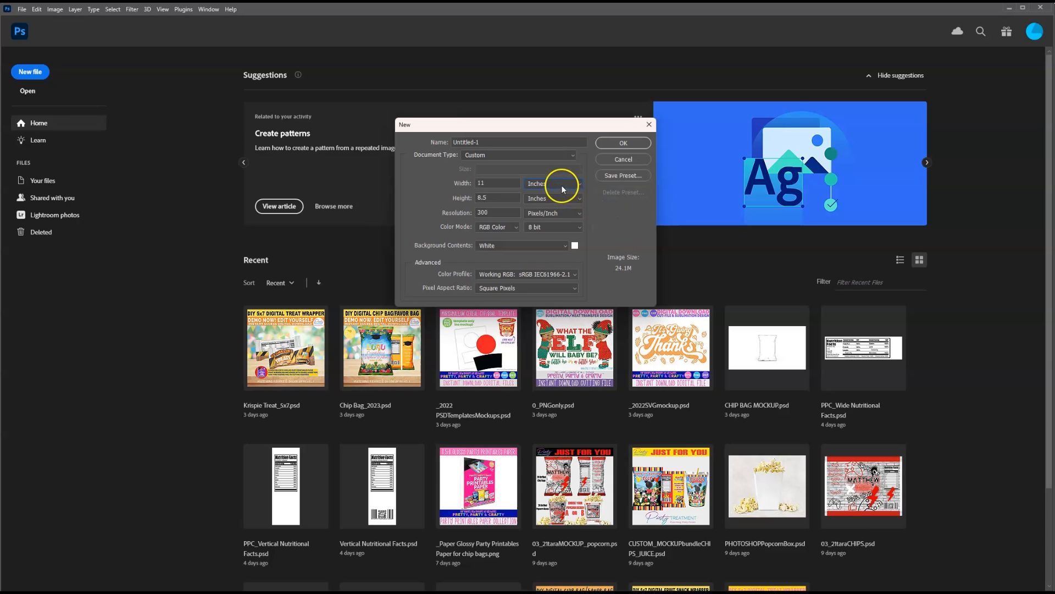
pyautogui.click(551, 183)
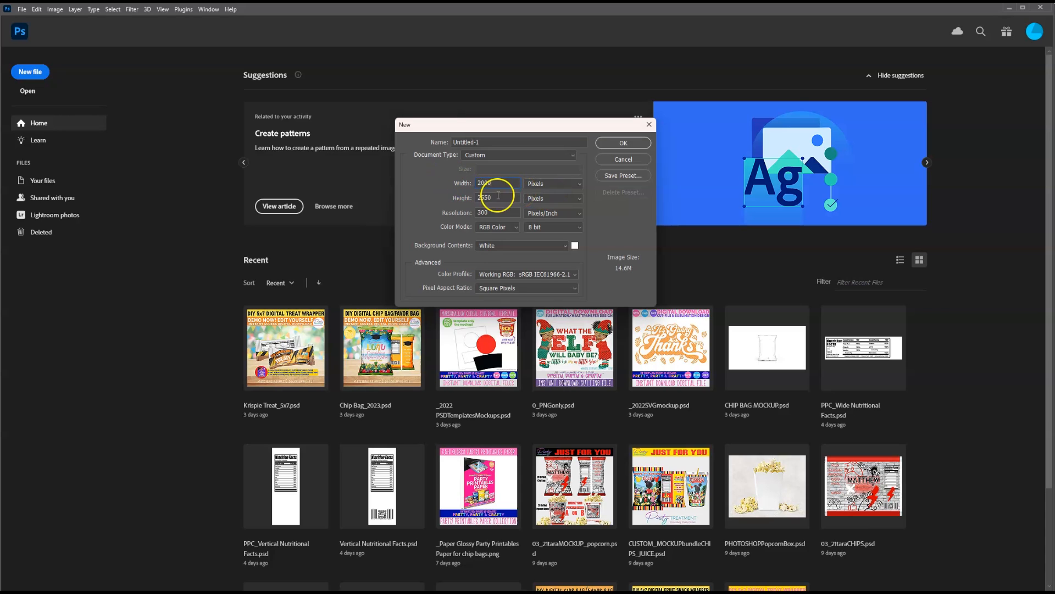
pyautogui.write('2000')
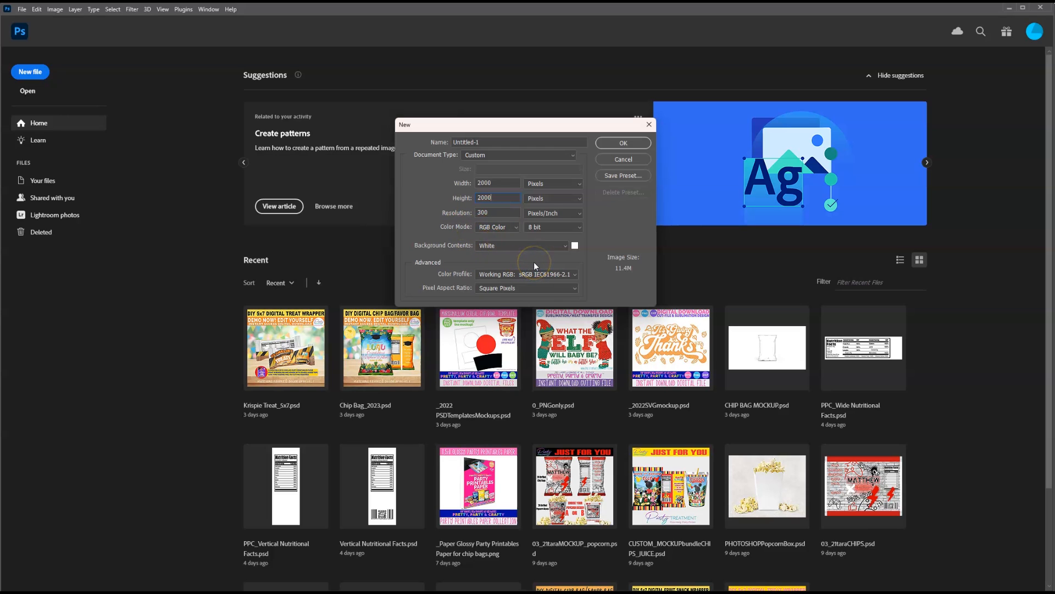
pyautogui.moveTo(620, 143)
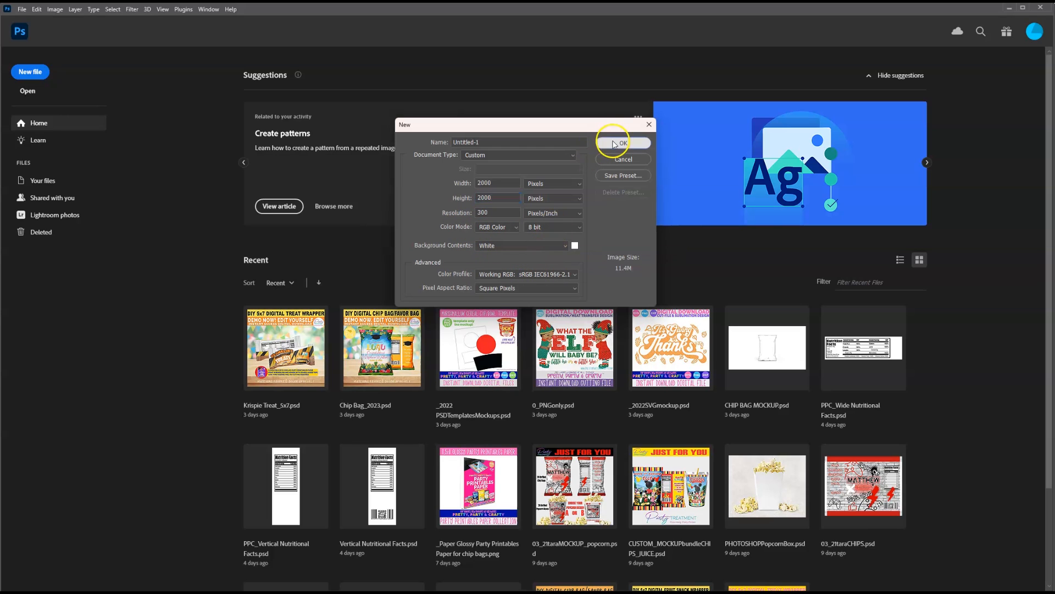
# Create the blank white 2000 × 2000 px document
pyautogui.click(621, 143)
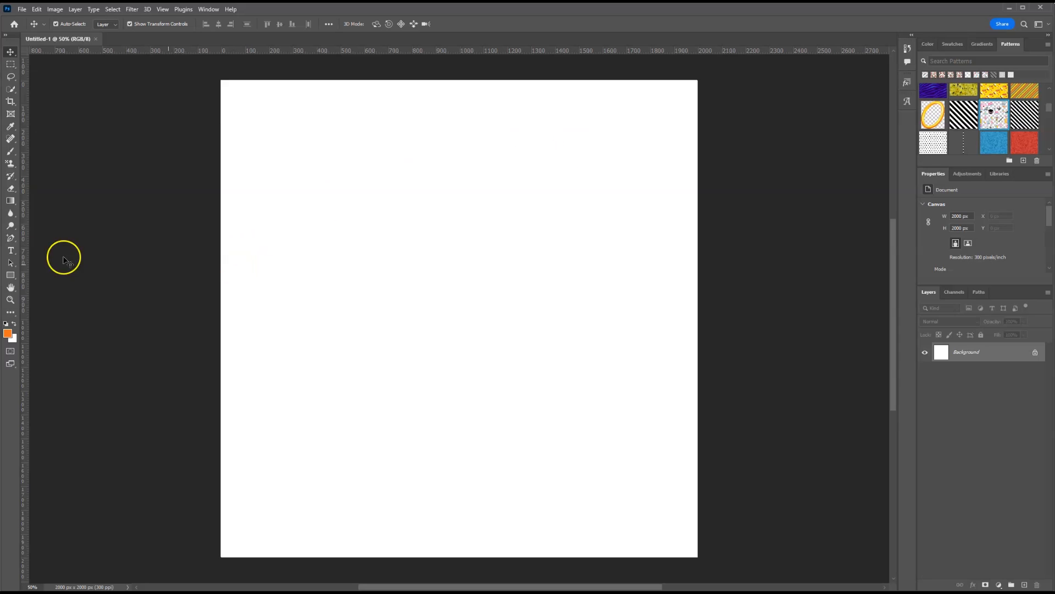
pyautogui.moveTo(11, 276)
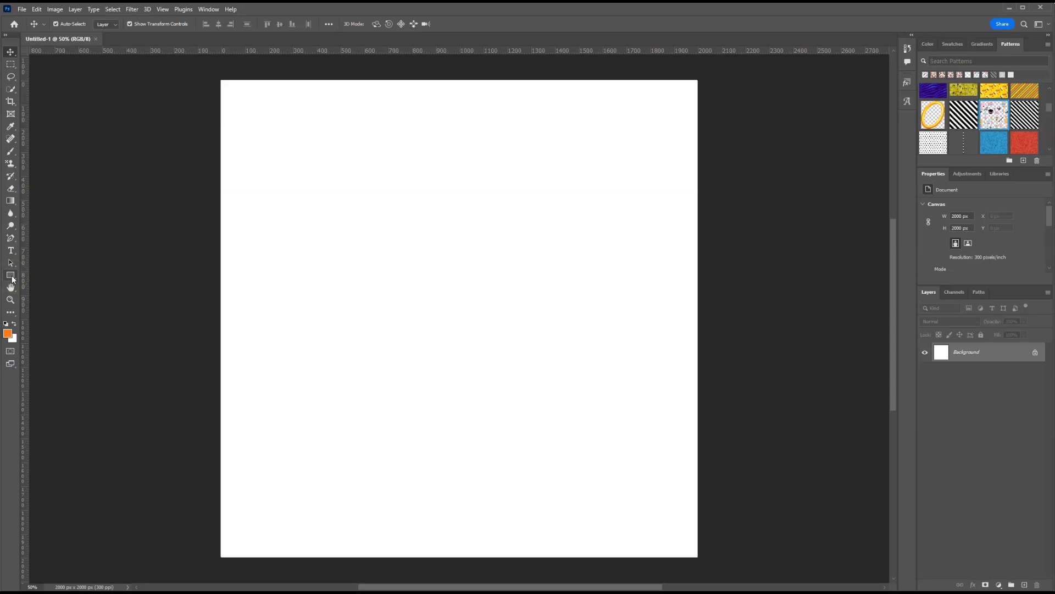
pyautogui.moveTo(10, 275)
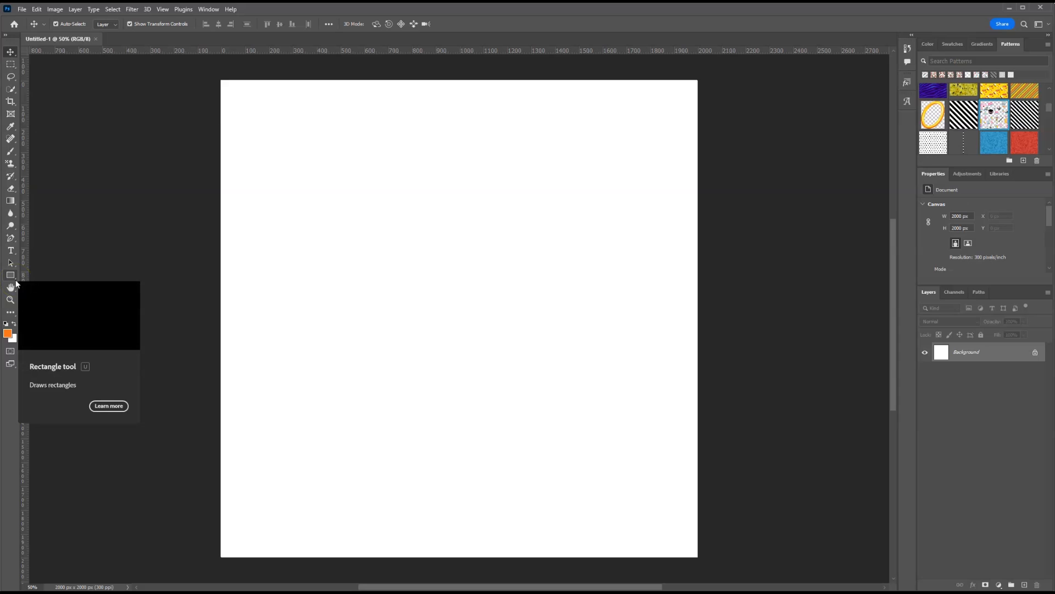
pyautogui.moveTo(134, 248)
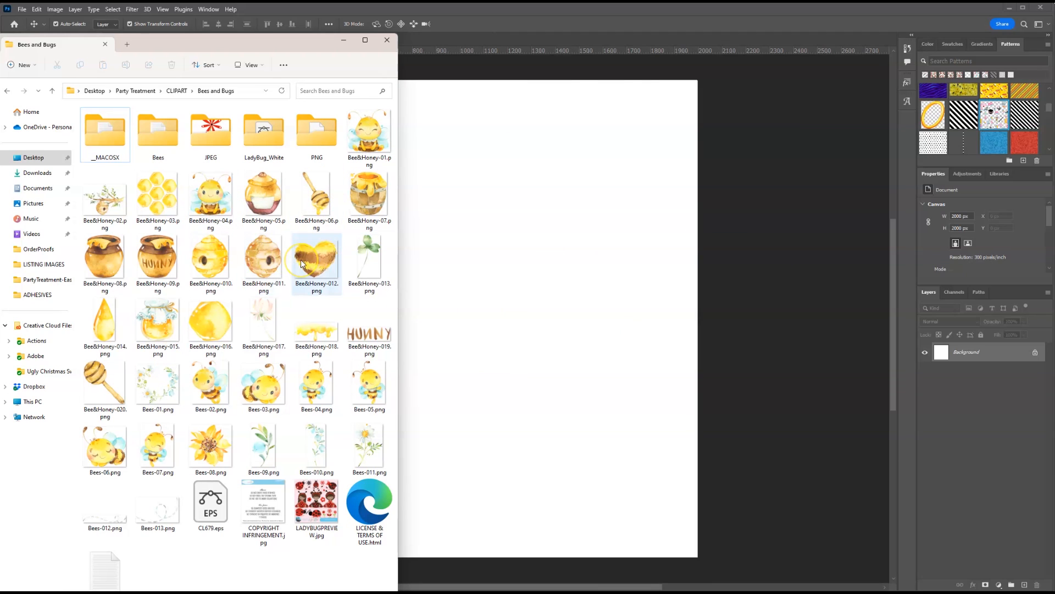
pyautogui.moveTo(620, 355)
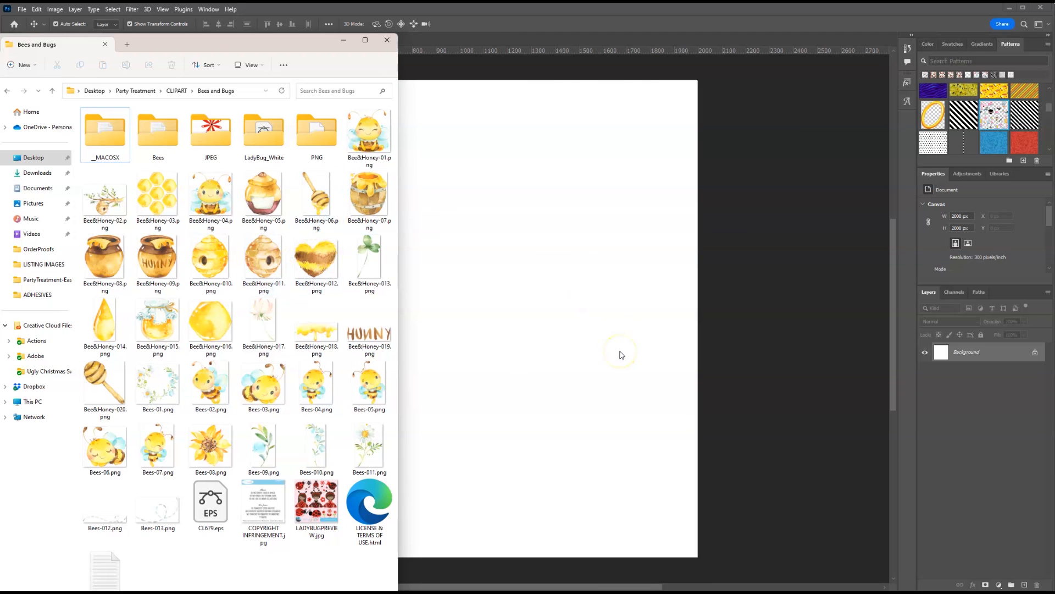
pyautogui.moveTo(461, 296)
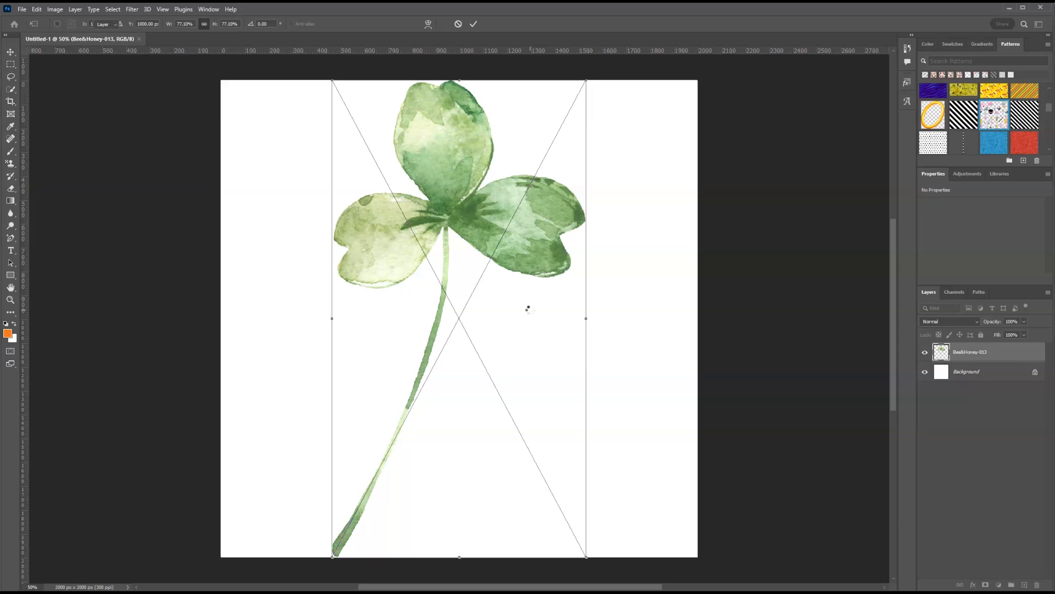
# Commit the placed clover image so the remaining bee and honey PNGs can be added
pyautogui.click(472, 23)
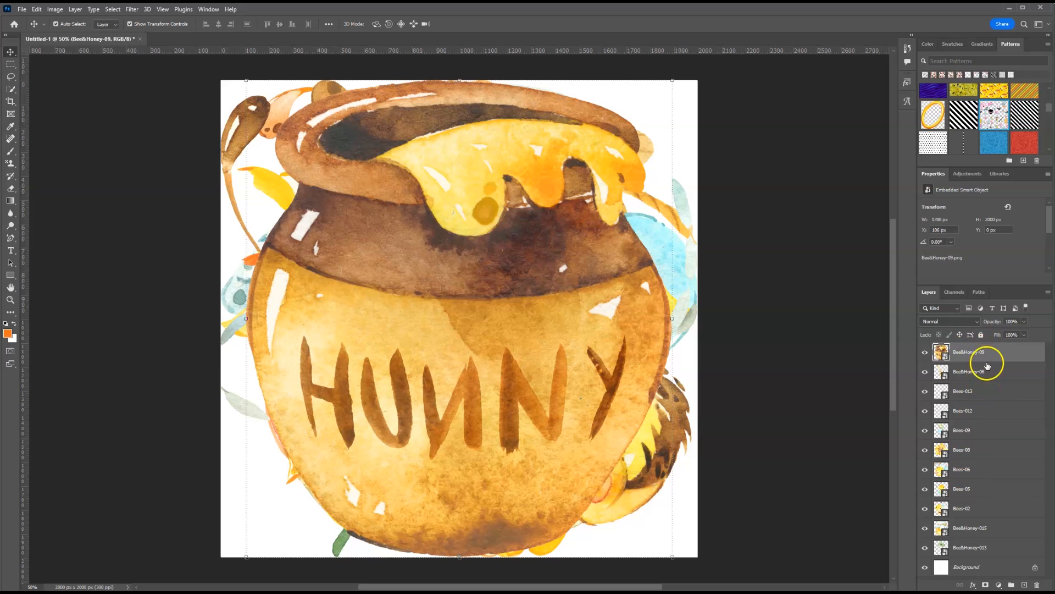
pyautogui.moveTo(995, 355)
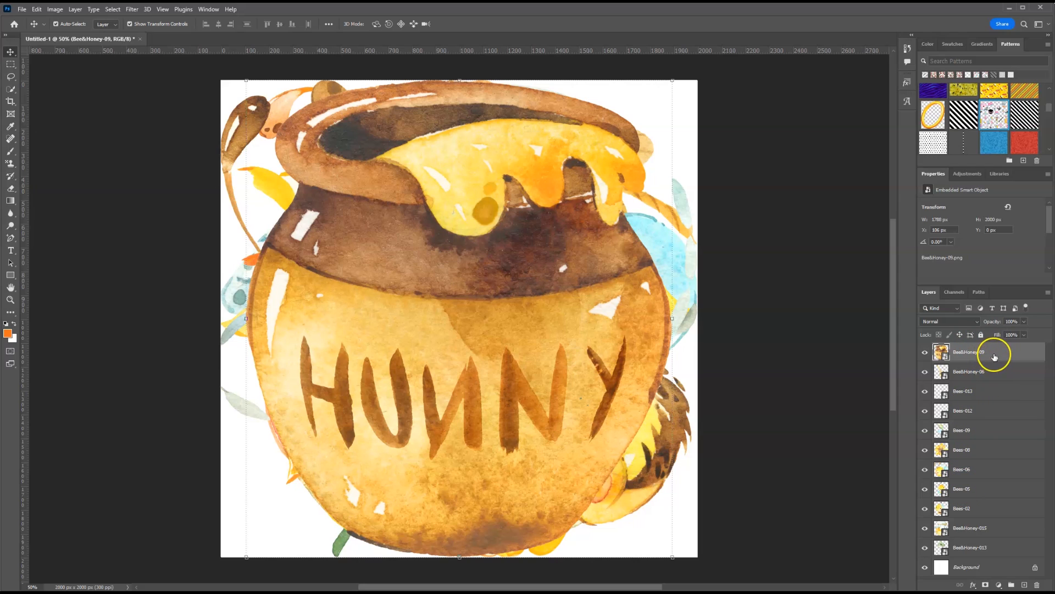
pyautogui.moveTo(988, 370)
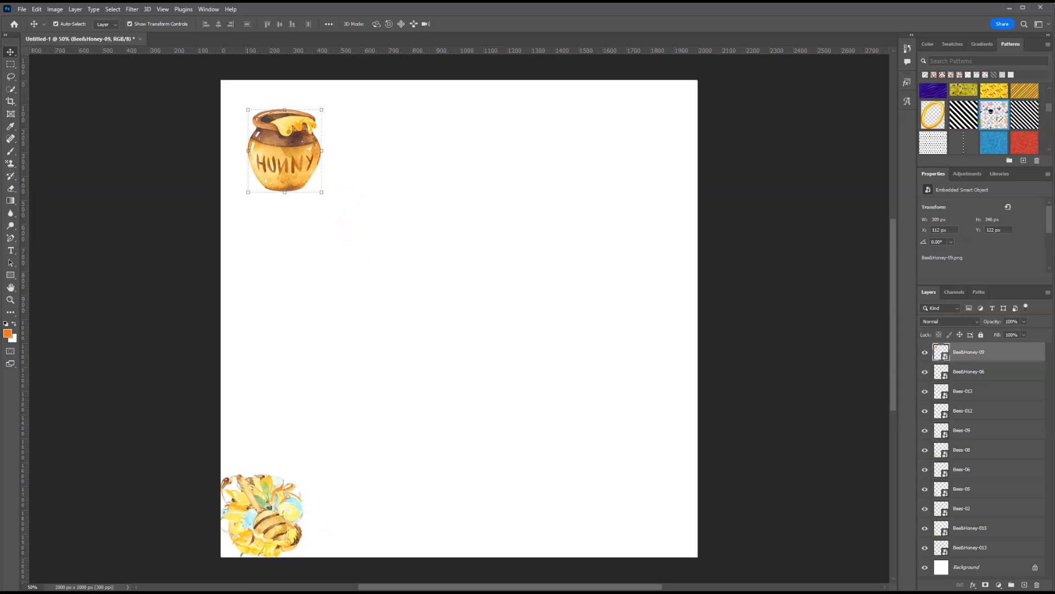
# Move the honey dipper right, the leaf sprig to top centre and the sunflower to top right
pyautogui.moveTo(263, 511); pyautogui.dragTo(612, 269)
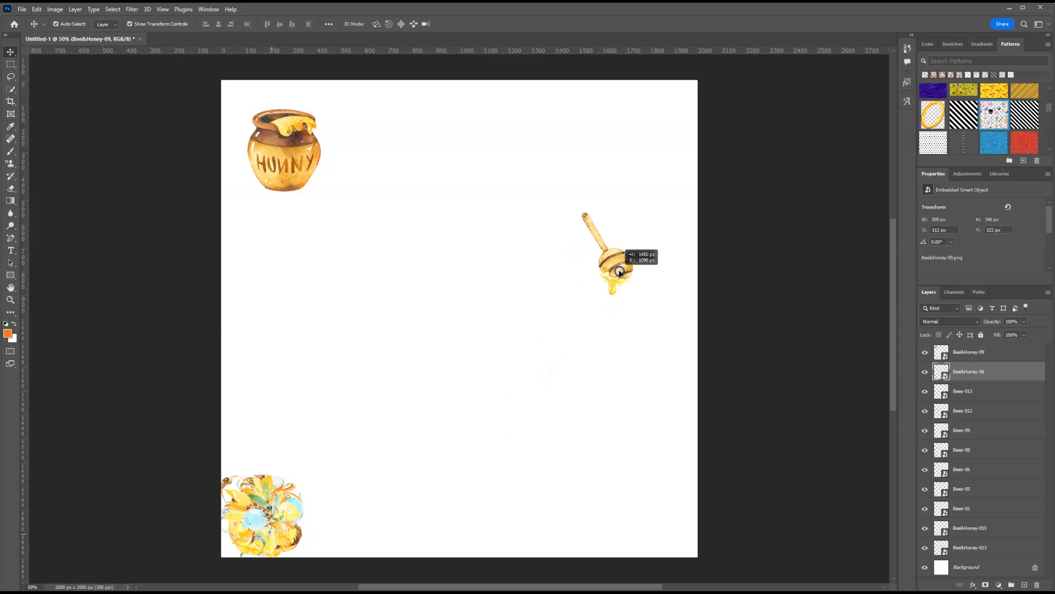
pyautogui.moveTo(612, 259); pyautogui.dragTo(640, 238)
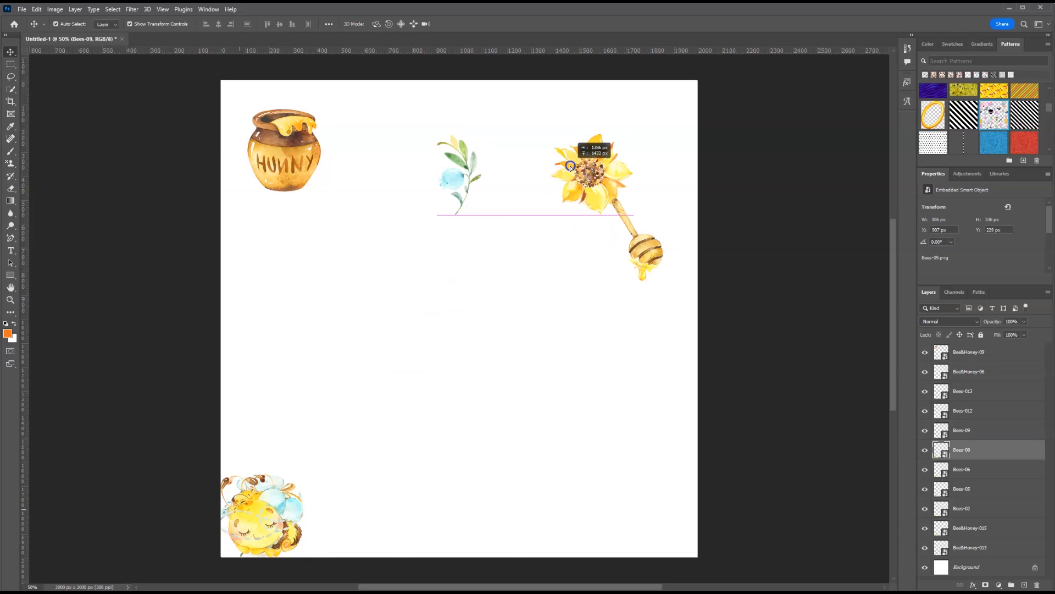
pyautogui.moveTo(592, 168); pyautogui.dragTo(303, 260)
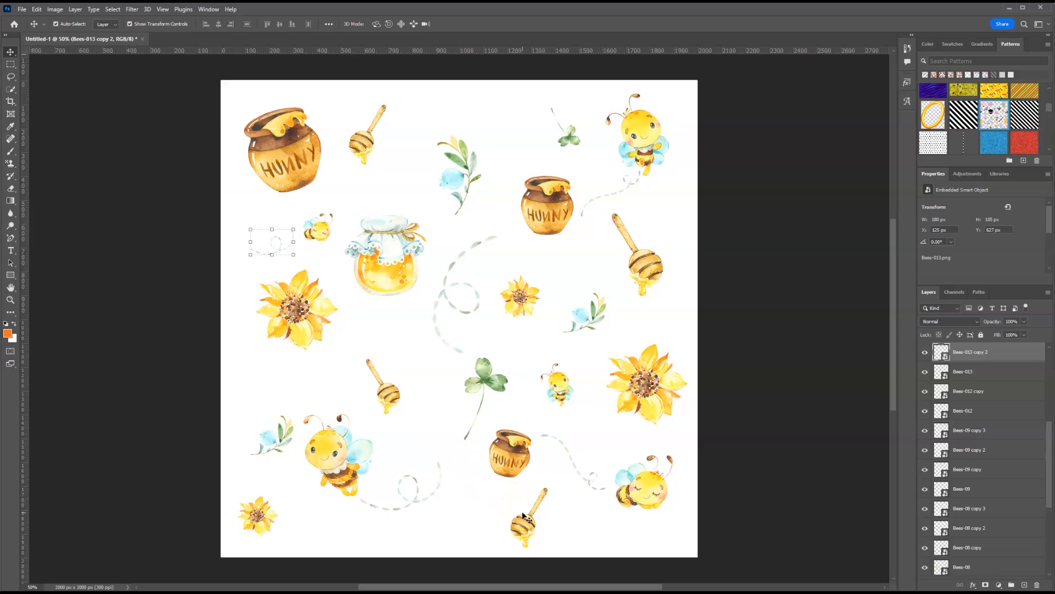
pyautogui.moveTo(529, 514)
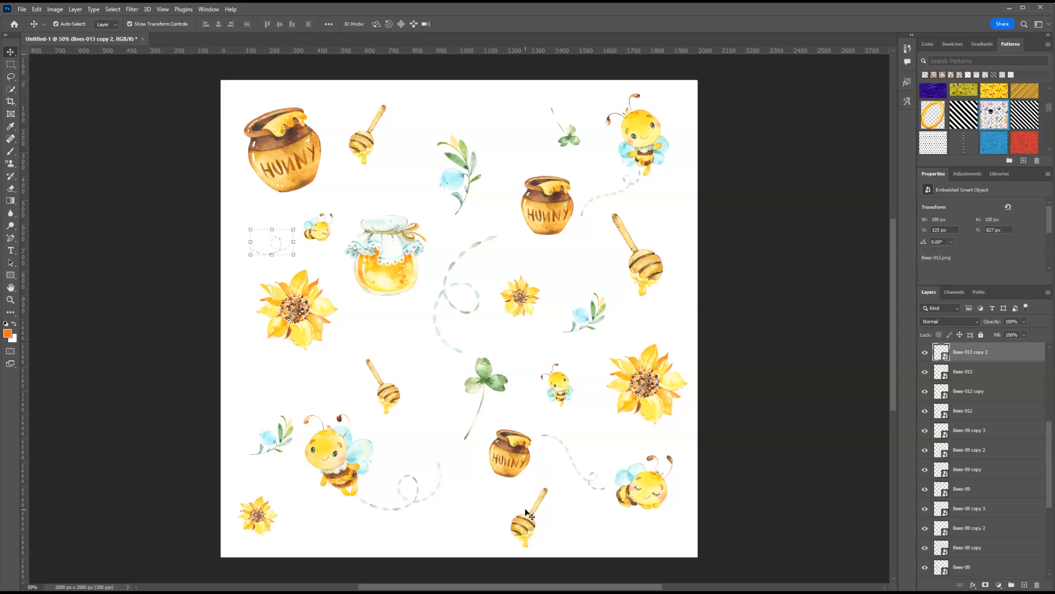
pyautogui.moveTo(365, 208)
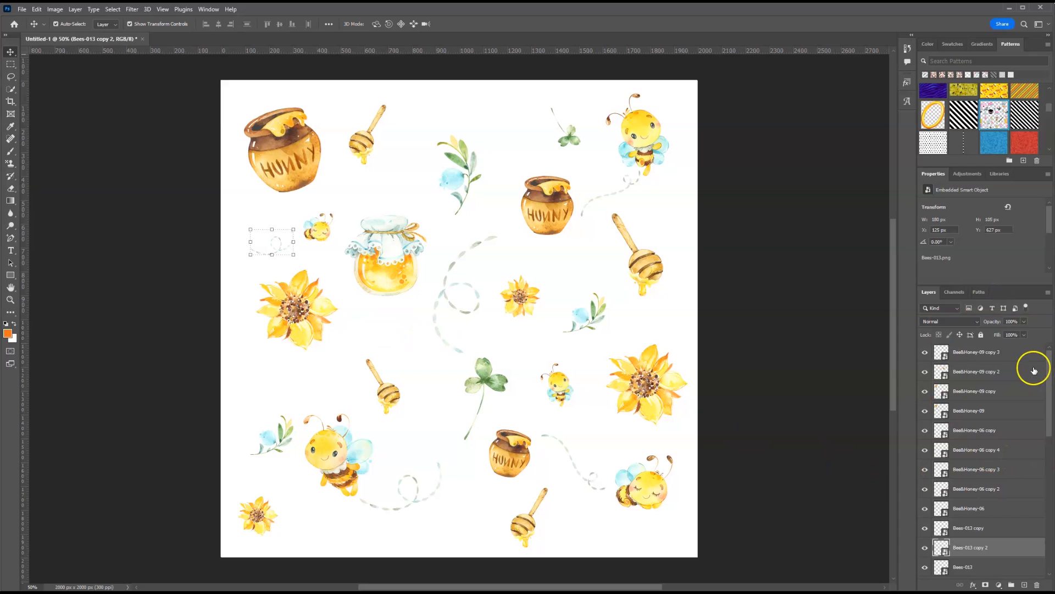
# Select all clipart layers and merge them into one layer above the Background
pyautogui.click(976, 352)
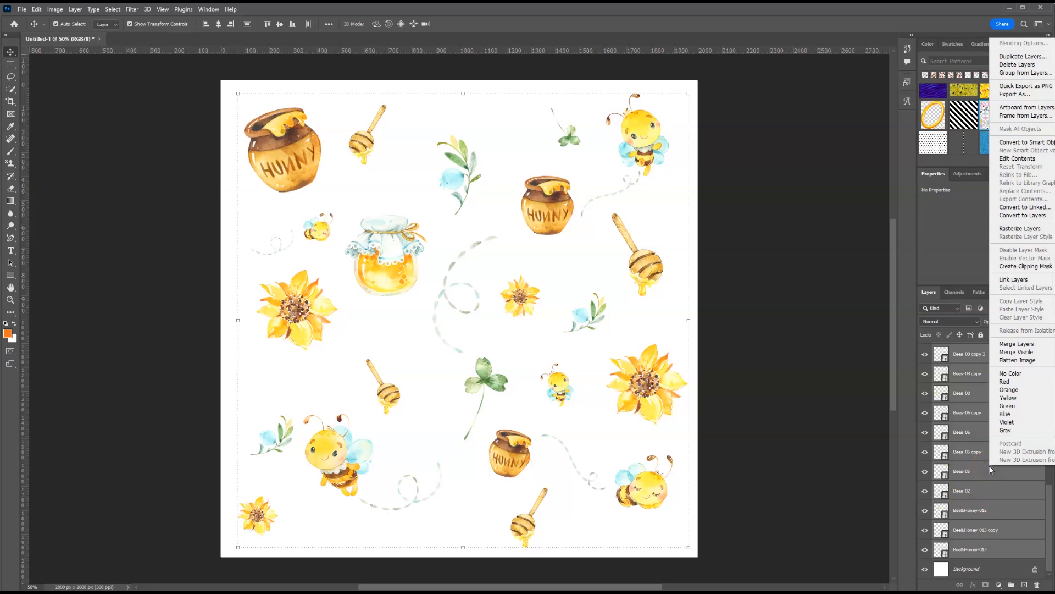
pyautogui.moveTo(1015, 344)
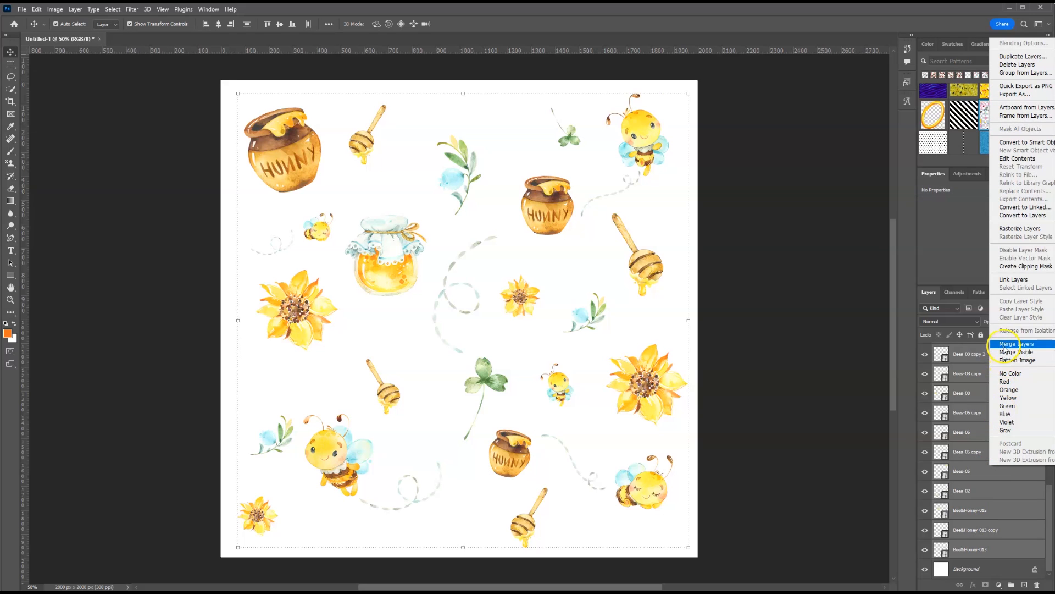
pyautogui.click(1017, 343)
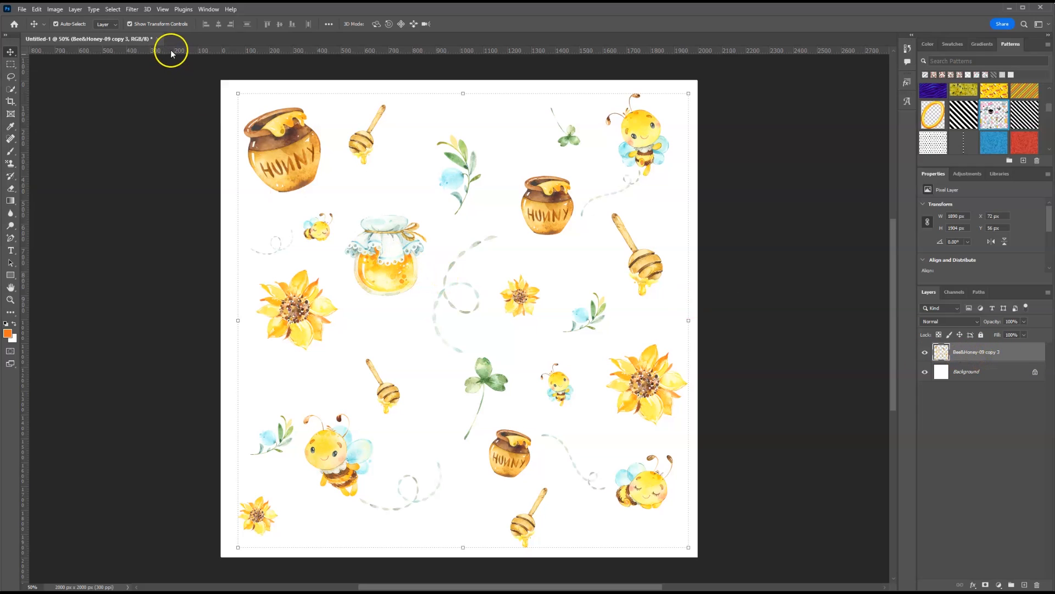
# Offset the merged layer +1000 px horizontally and vertically with Wrap Around
pyautogui.click(132, 8)
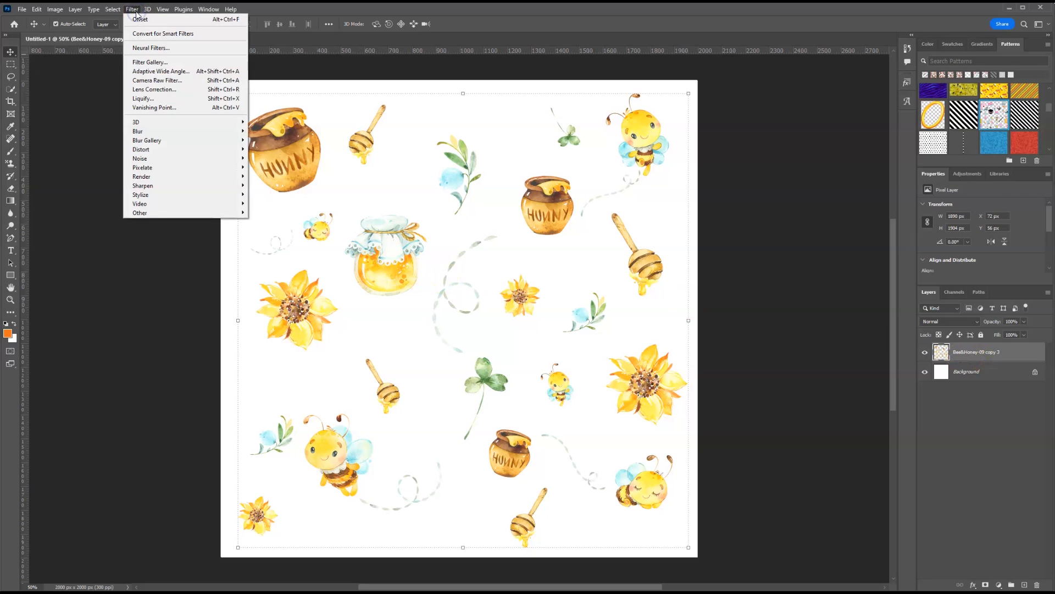
pyautogui.moveTo(140, 212)
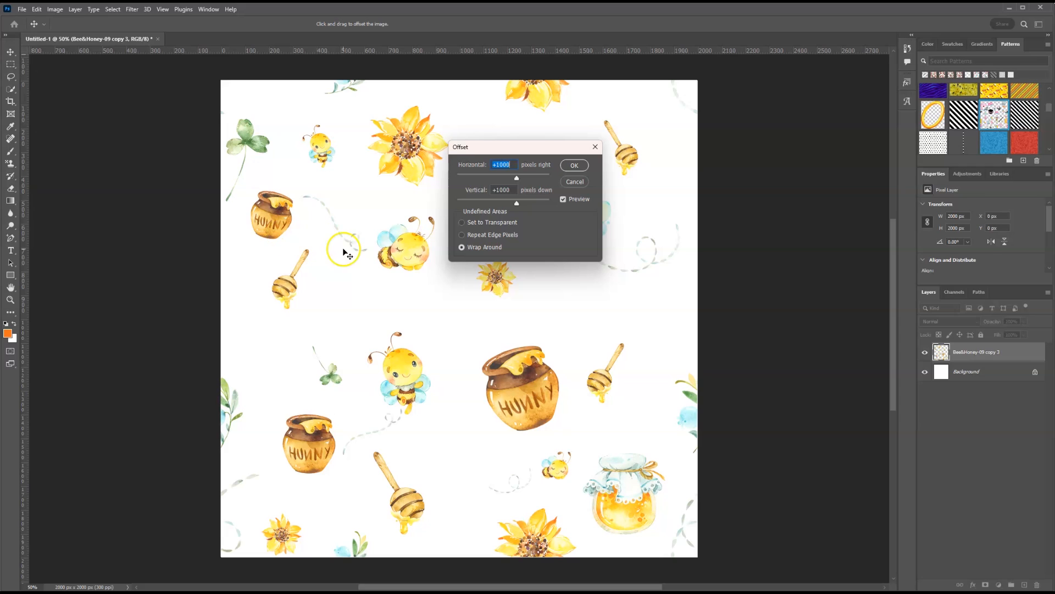
pyautogui.moveTo(481, 165)
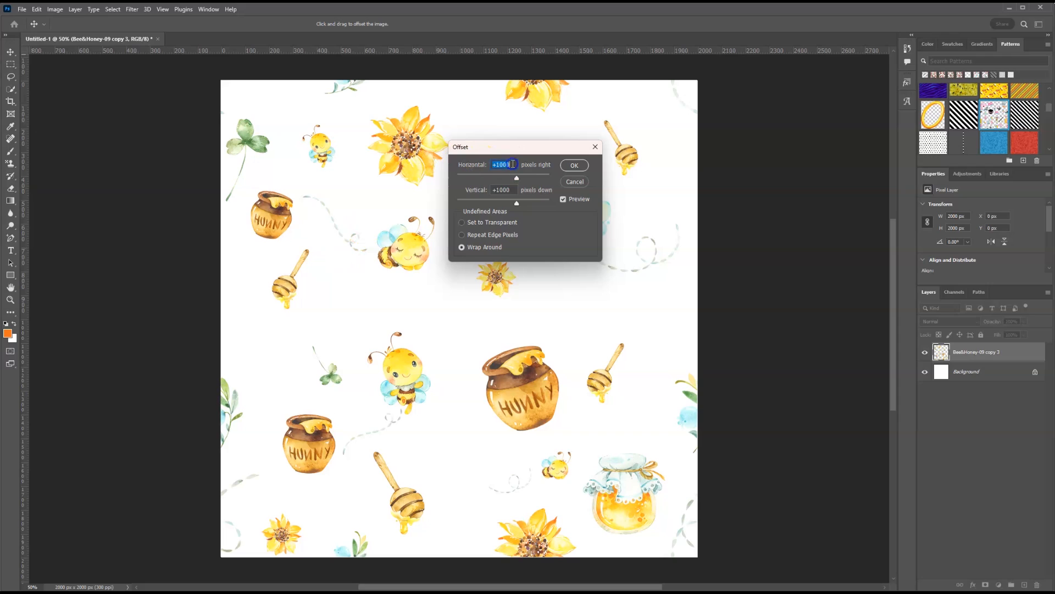
pyautogui.write('100')
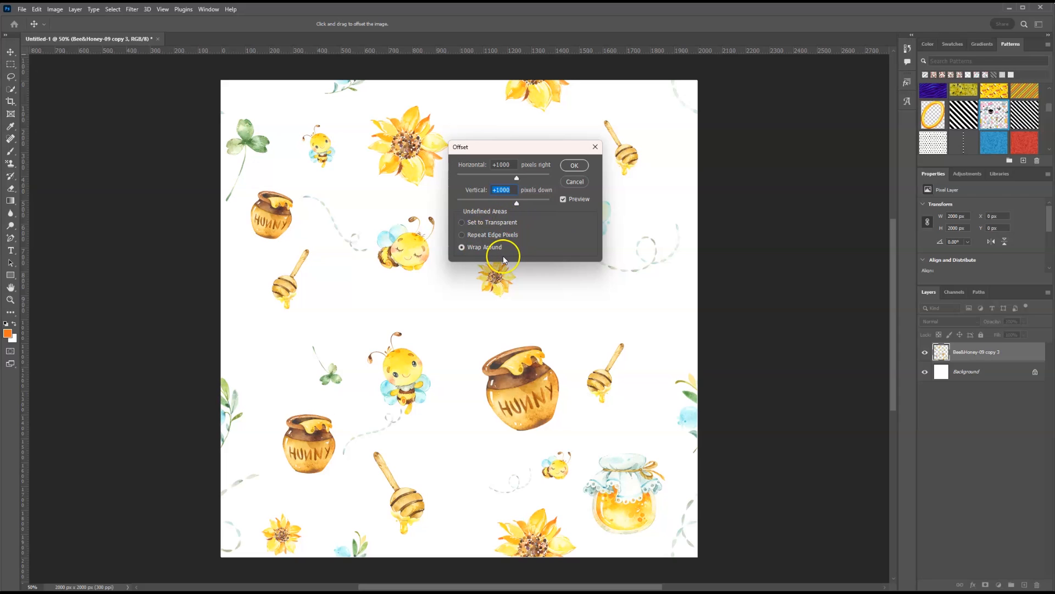
pyautogui.moveTo(574, 165)
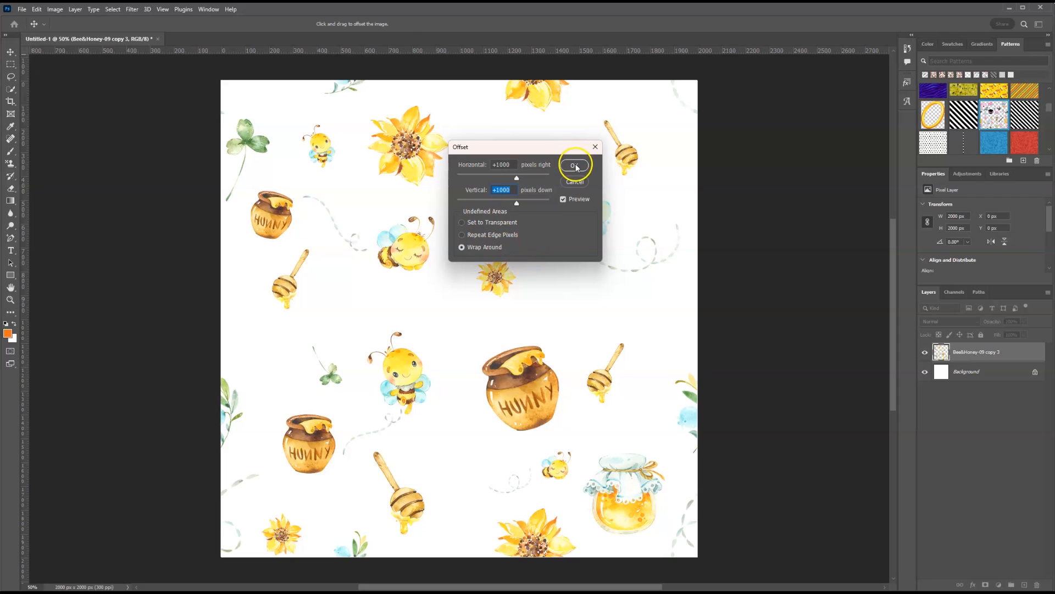
pyautogui.click(574, 165)
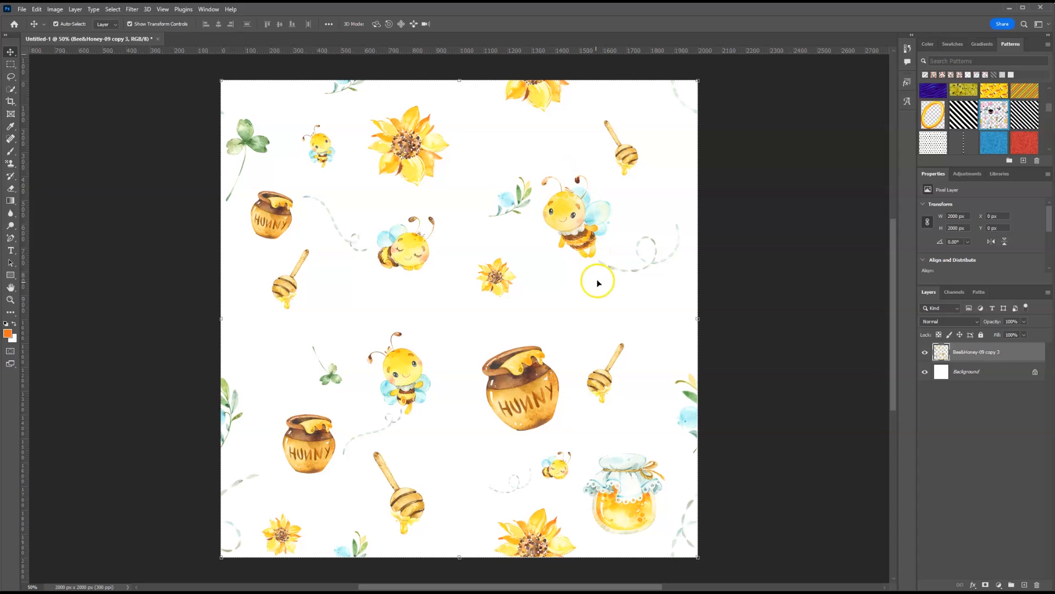
pyautogui.moveTo(463, 273)
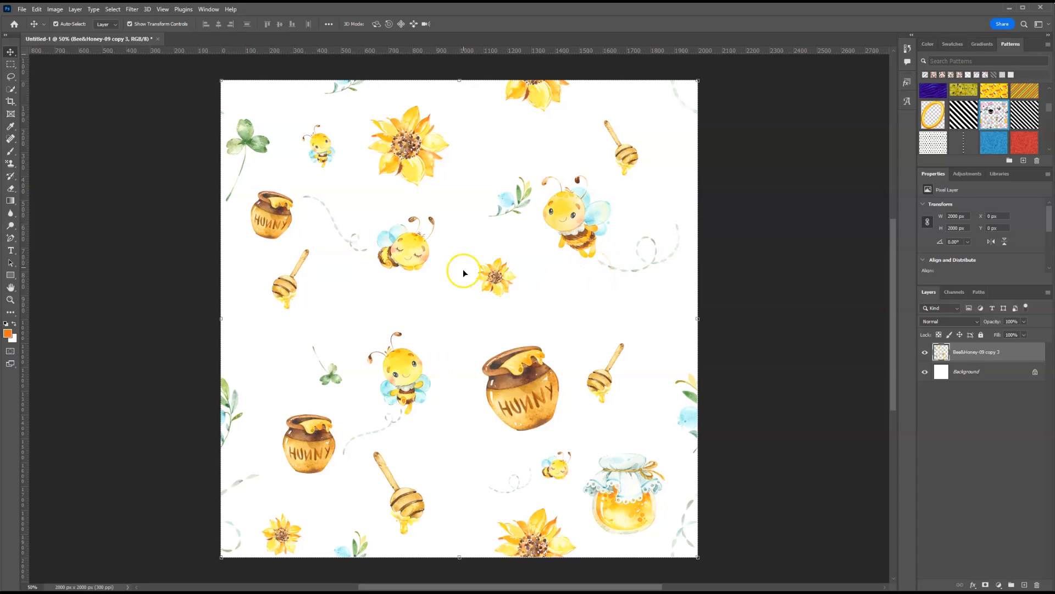
pyautogui.moveTo(551, 330)
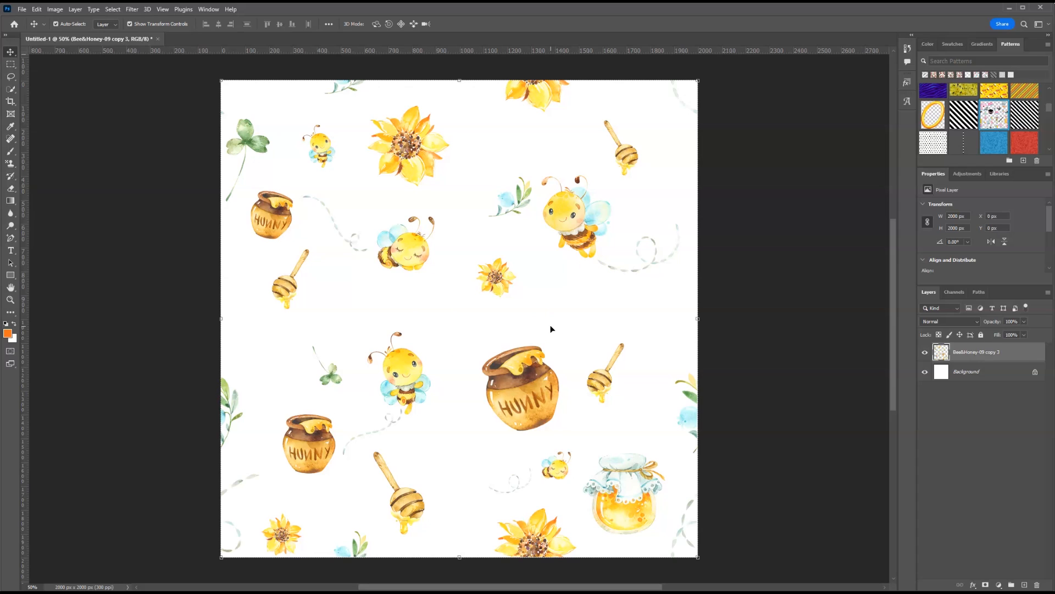
pyautogui.moveTo(475, 456)
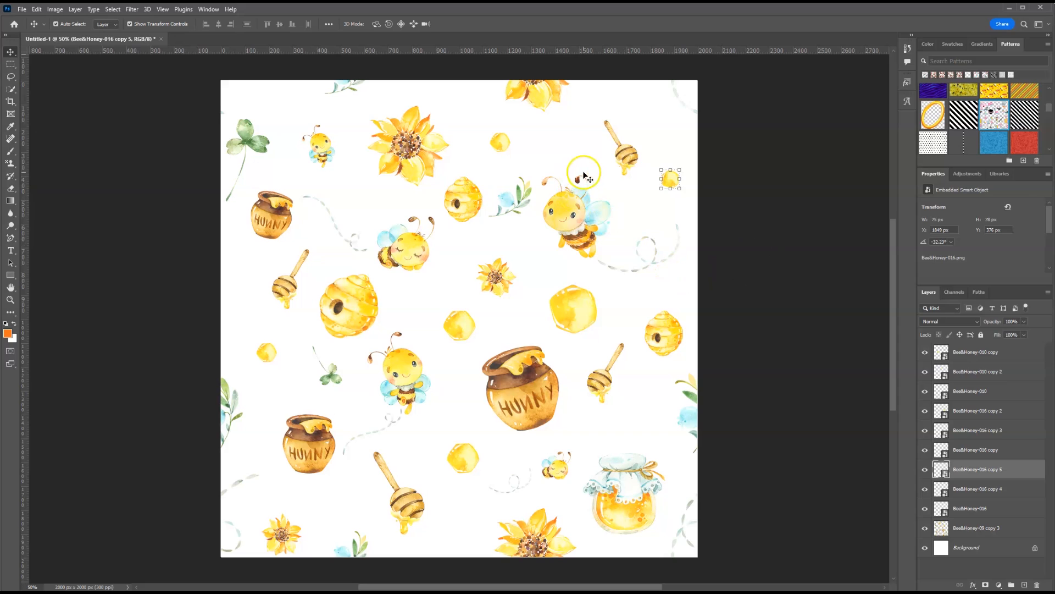
pyautogui.moveTo(491, 139)
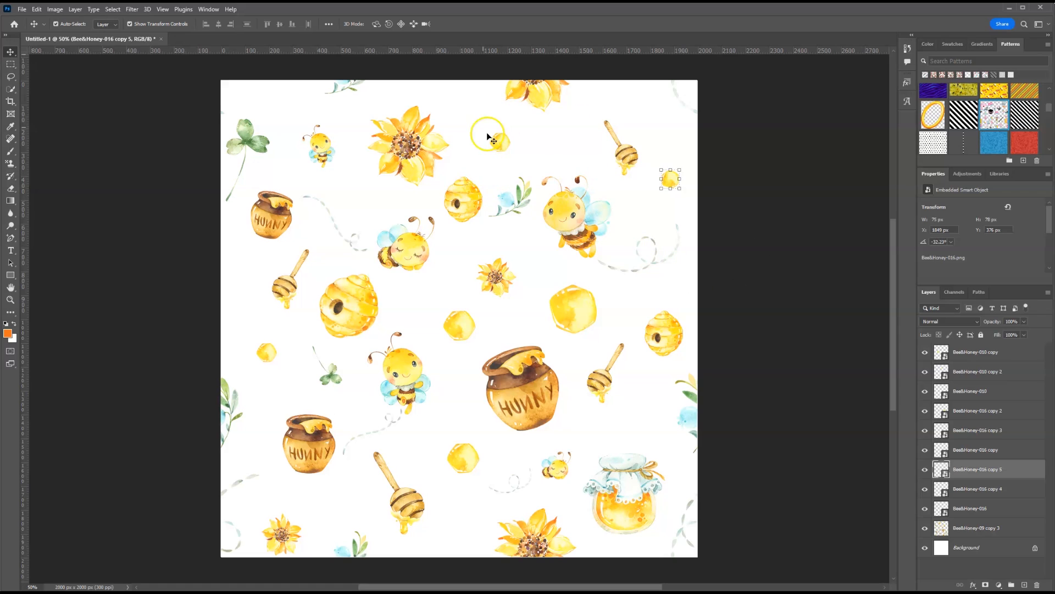
pyautogui.moveTo(865, 506)
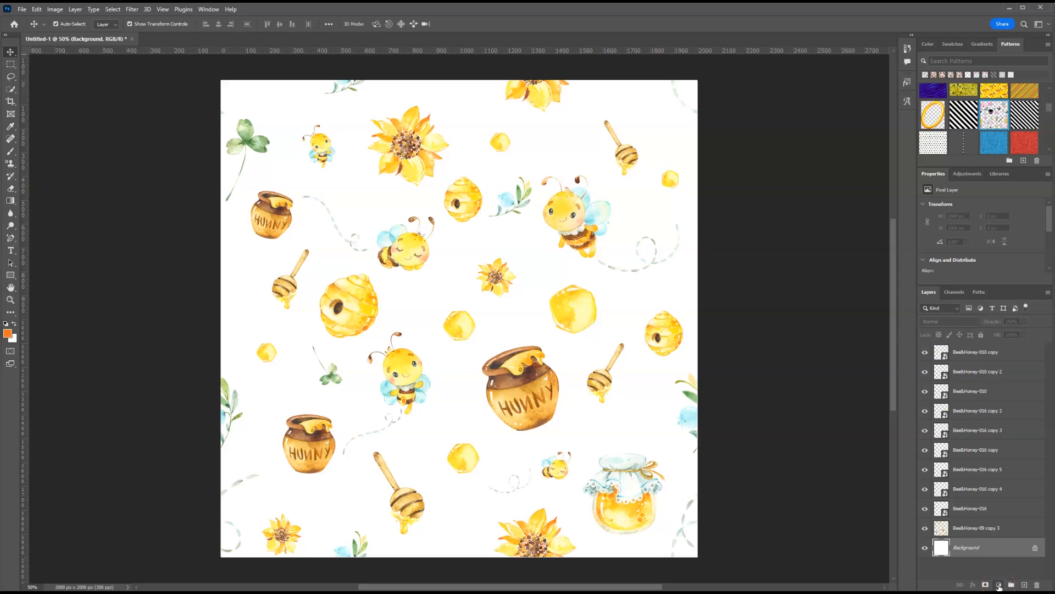
pyautogui.click(999, 584)
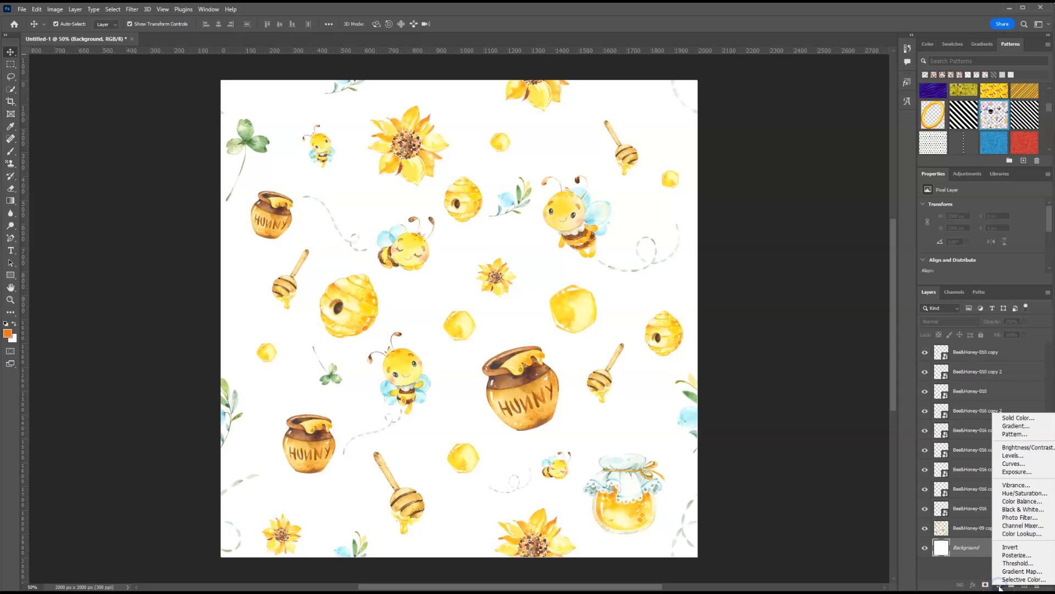
pyautogui.click(1017, 418)
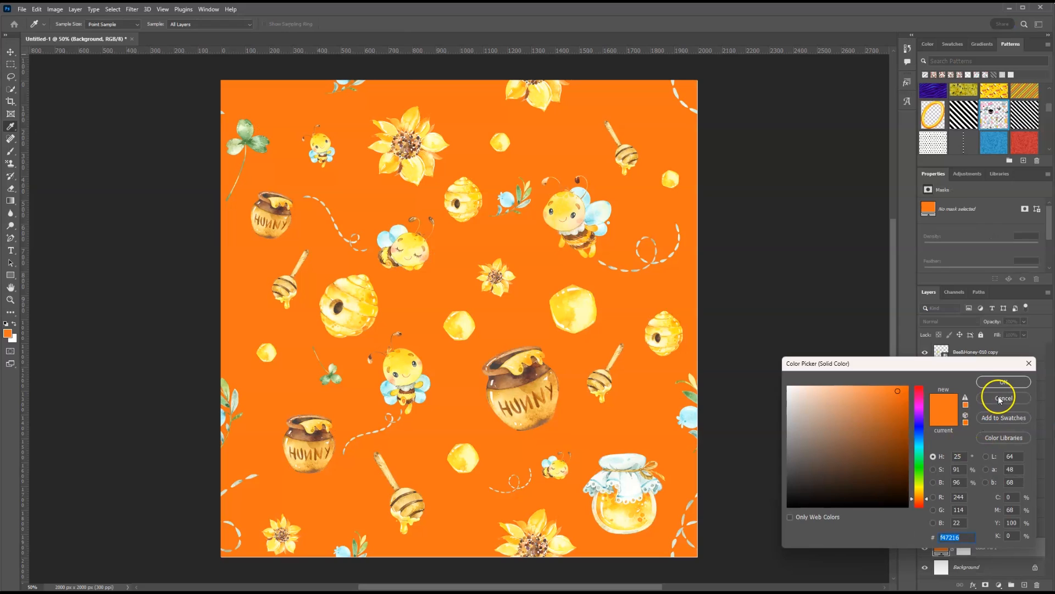
pyautogui.click(1004, 397)
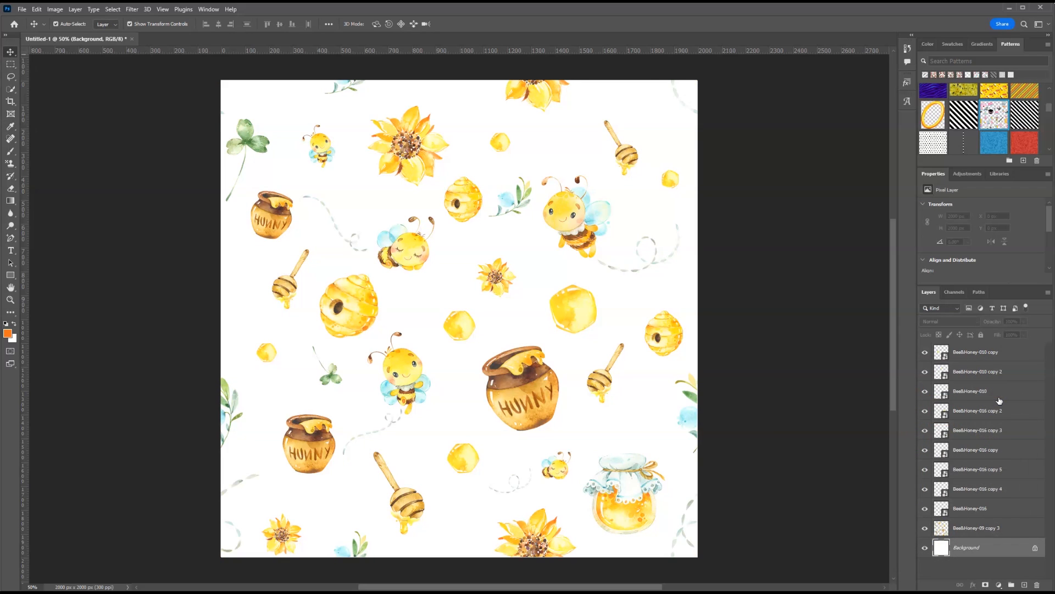
pyautogui.moveTo(998, 403)
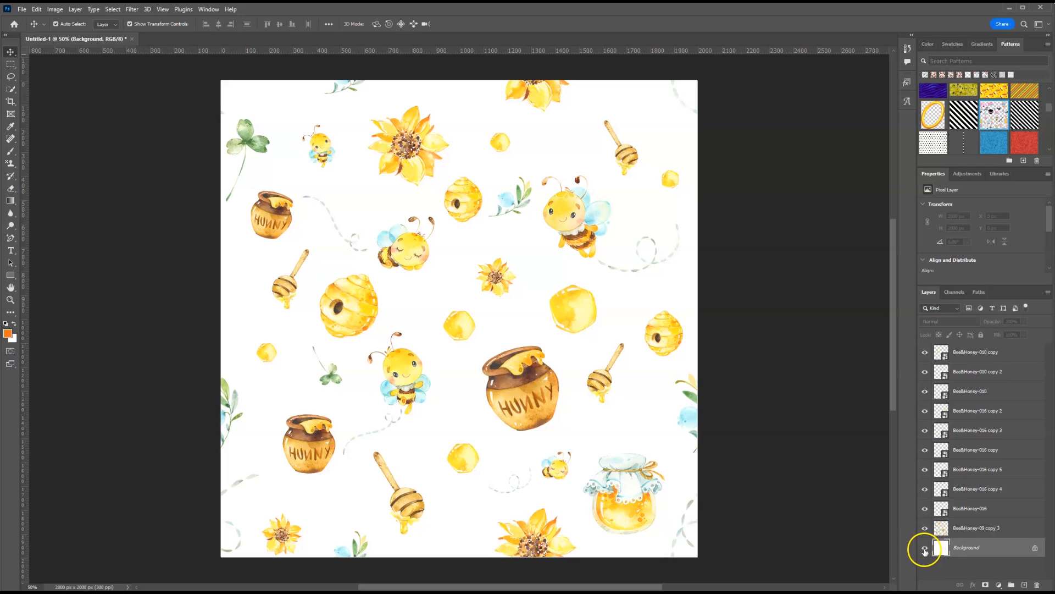
# Hide the white Background layer so the artwork sits on transparency, ready to define as a pattern
pyautogui.click(925, 548)
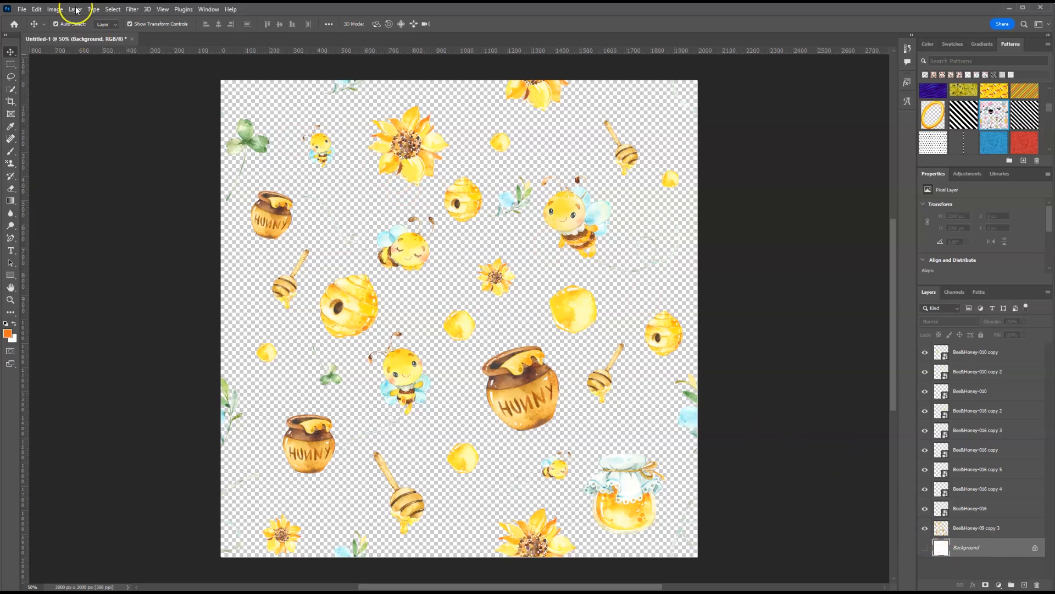
pyautogui.click(36, 9)
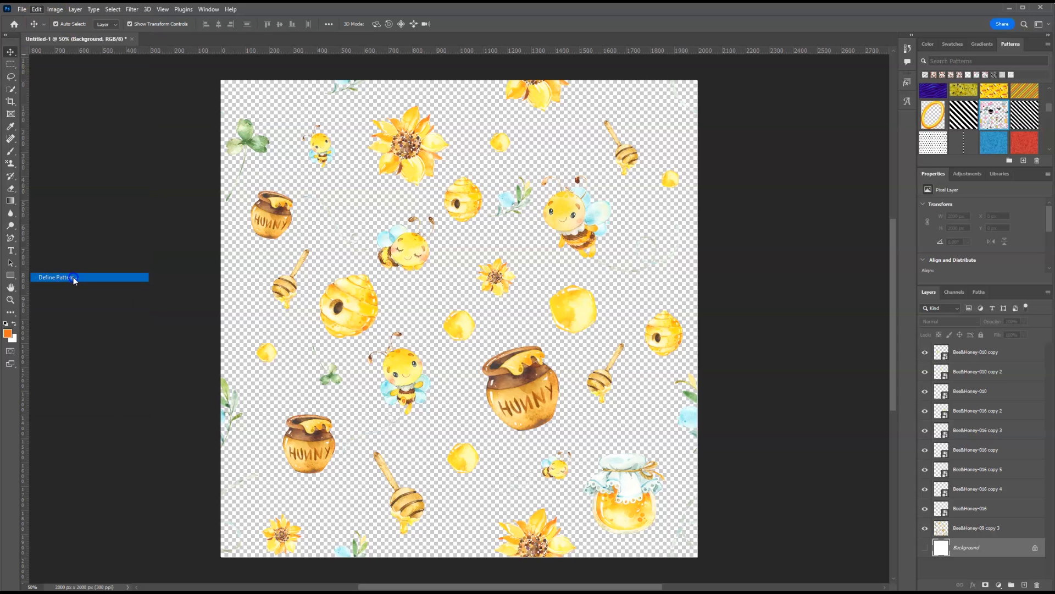
# Define the transparent artwork as a new pattern named 'Bumble Bee'
pyautogui.click(55, 277)
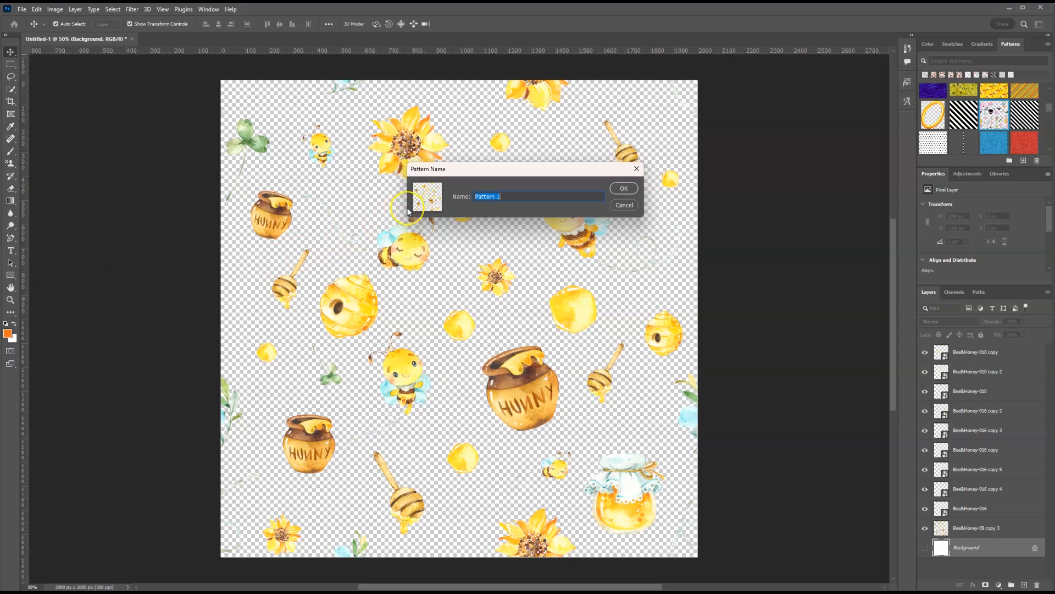
pyautogui.write('Bumble')
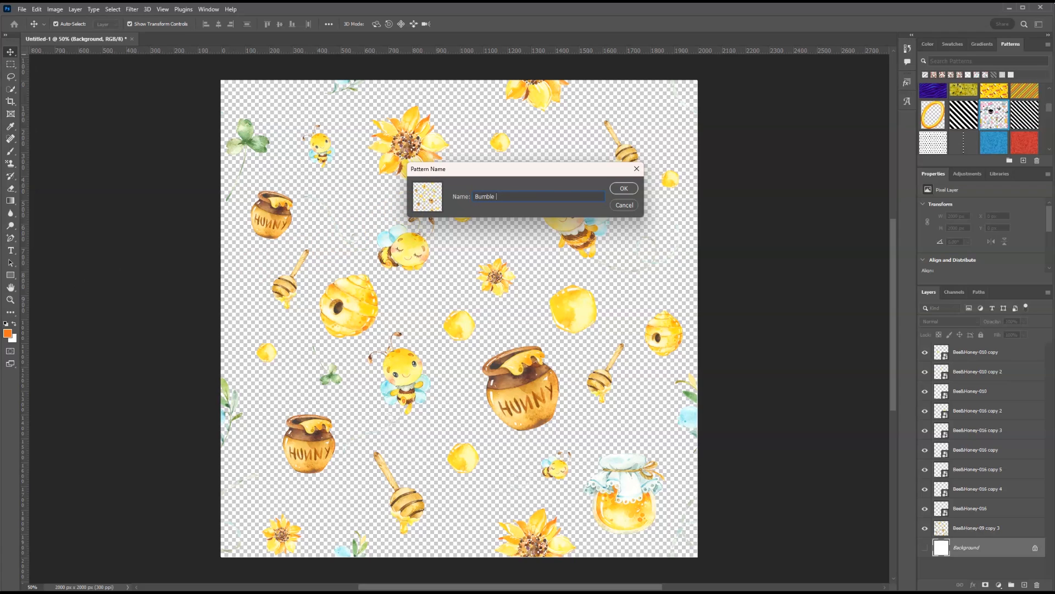
pyautogui.write('Bee')
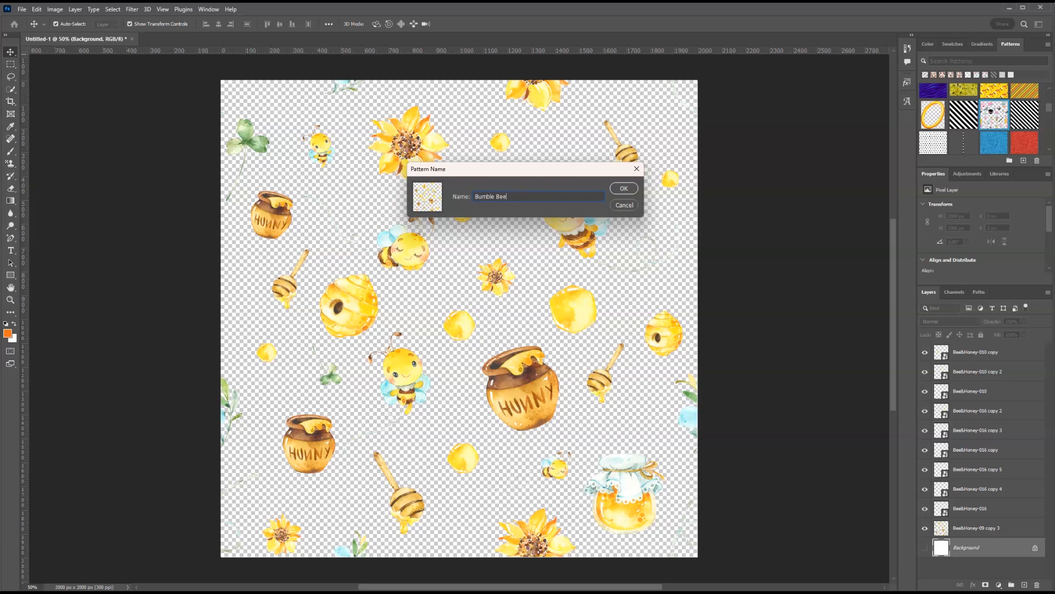
pyautogui.click(622, 188)
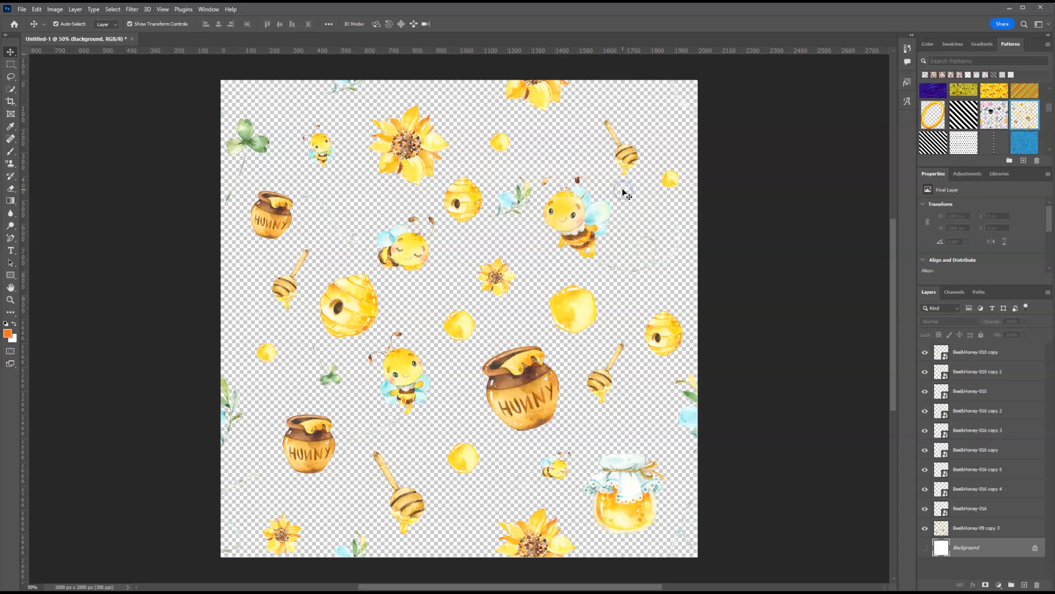
pyautogui.moveTo(813, 133)
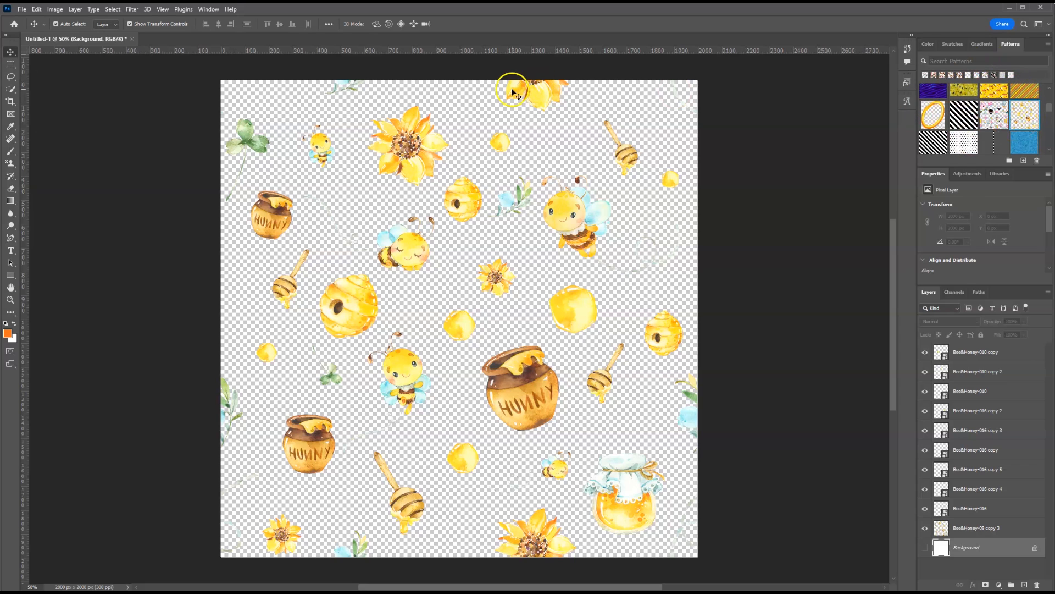
pyautogui.click(208, 9)
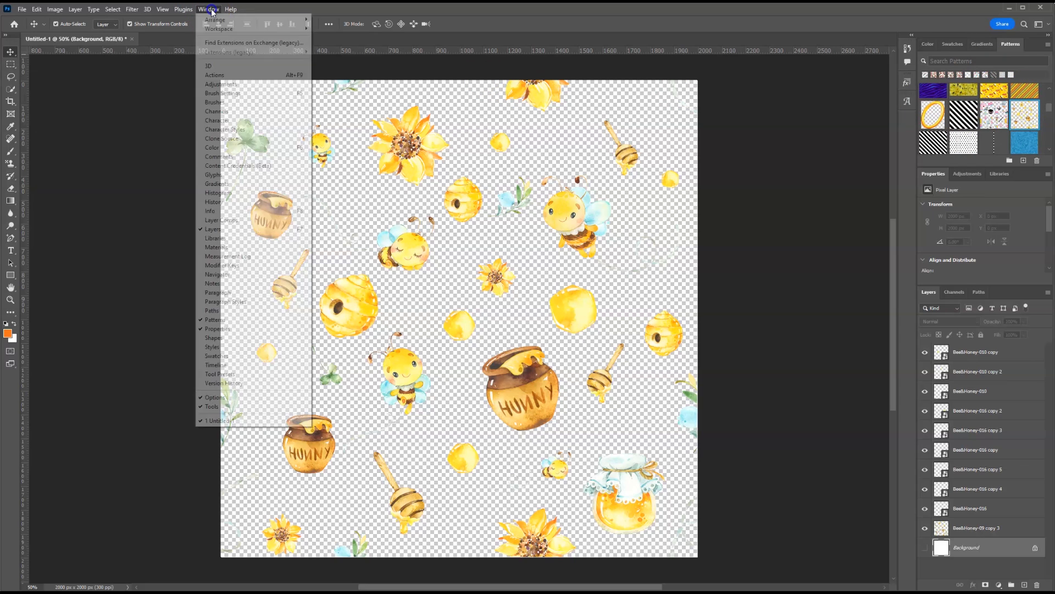
pyautogui.moveTo(215, 319)
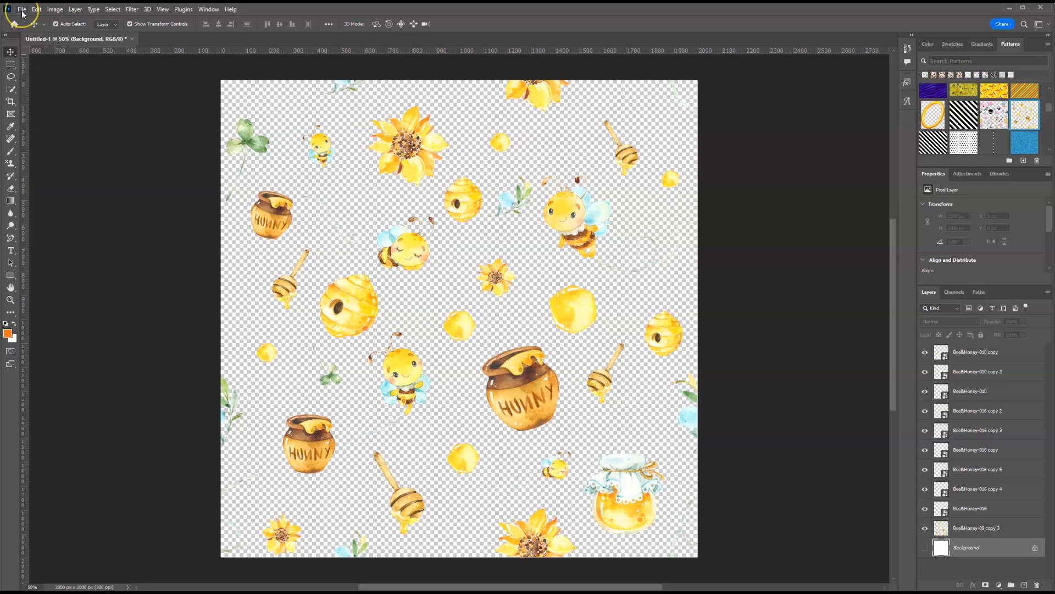
# Create a second document 11 × 8.5 inches at 300 ppi with a white background
pyautogui.click(20, 9)
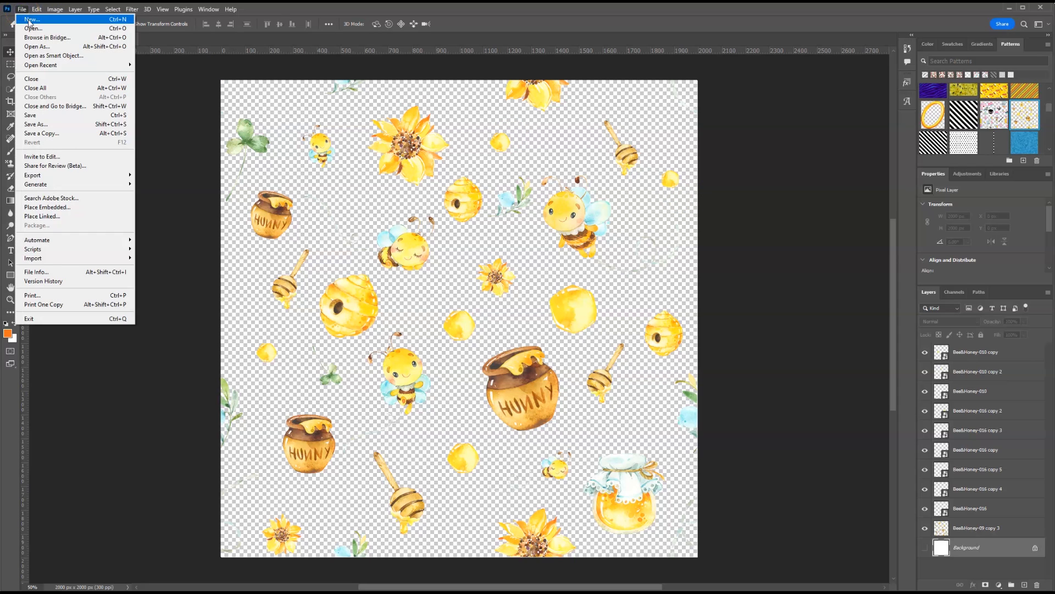
pyautogui.click(22, 9)
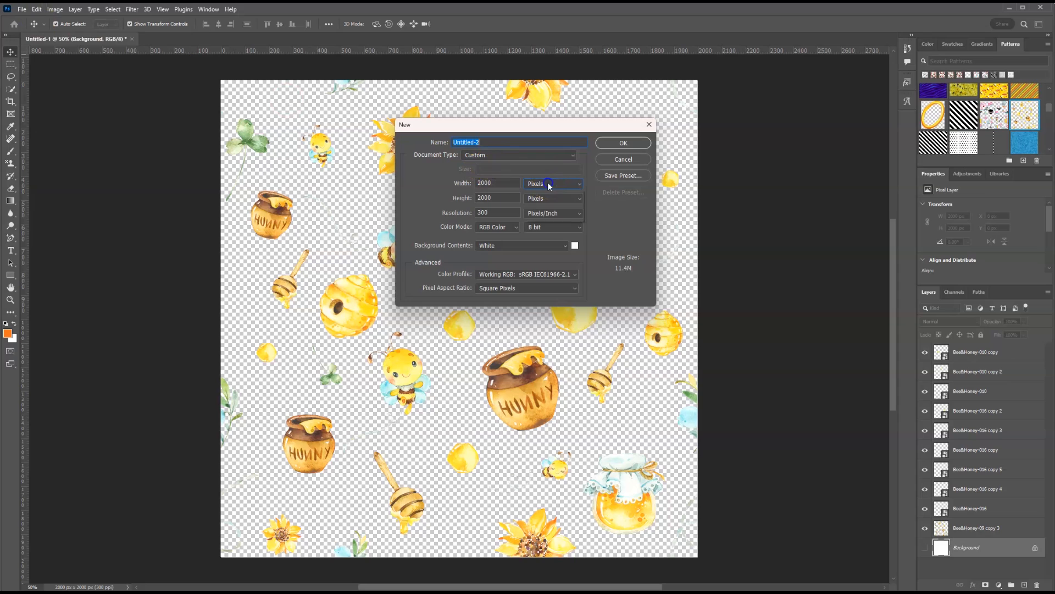
pyautogui.click(553, 184)
pyautogui.write('8')
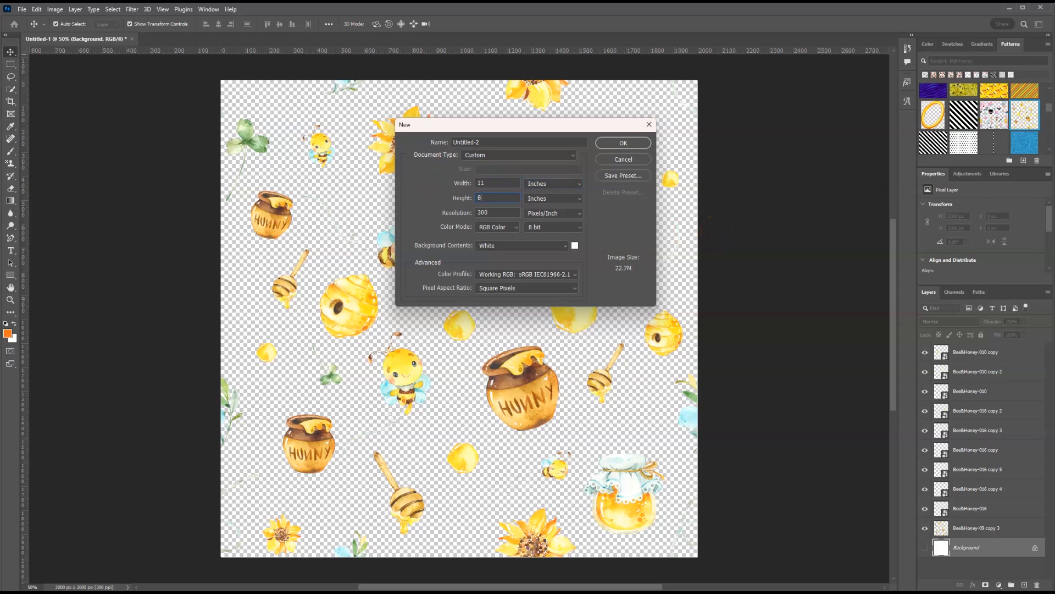
pyautogui.write('.5')
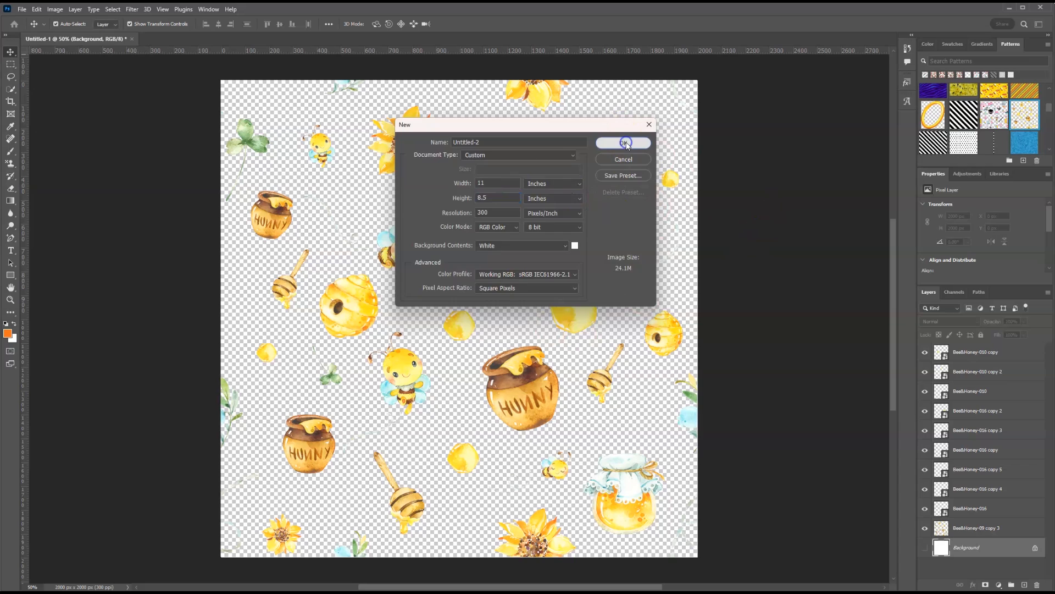
pyautogui.click(622, 143)
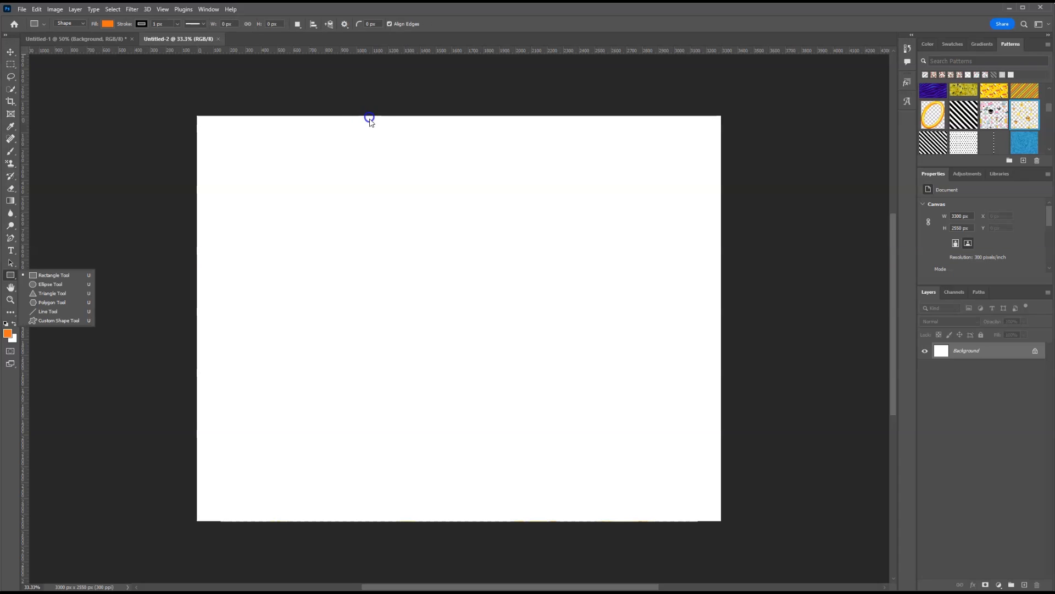
# Draw a full-height orange rectangle down the middle of the canvas
pyautogui.moveTo(359, 116); pyautogui.dragTo(601, 520)
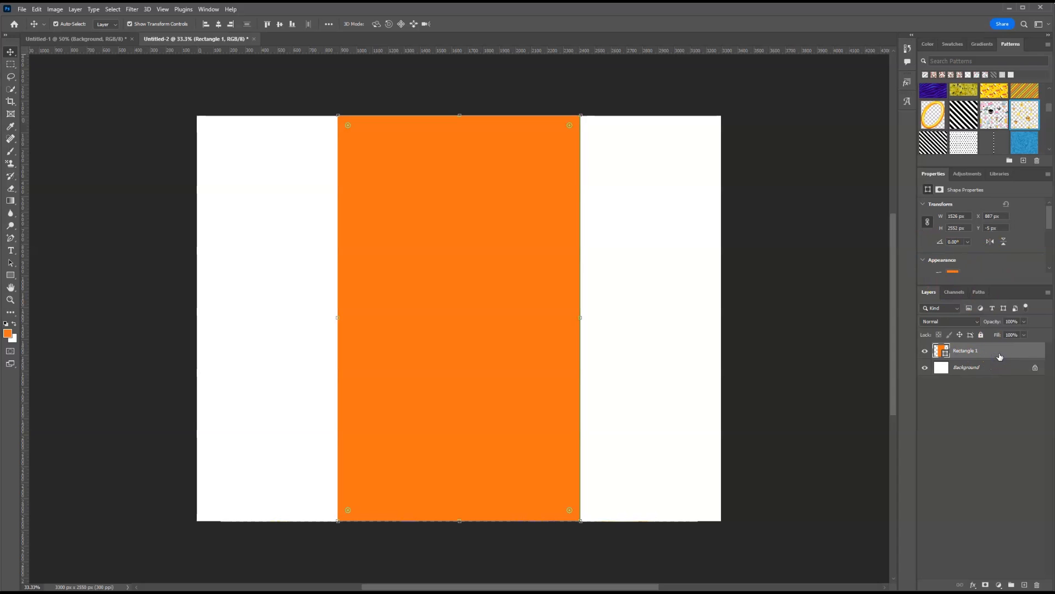
pyautogui.moveTo(1025, 83)
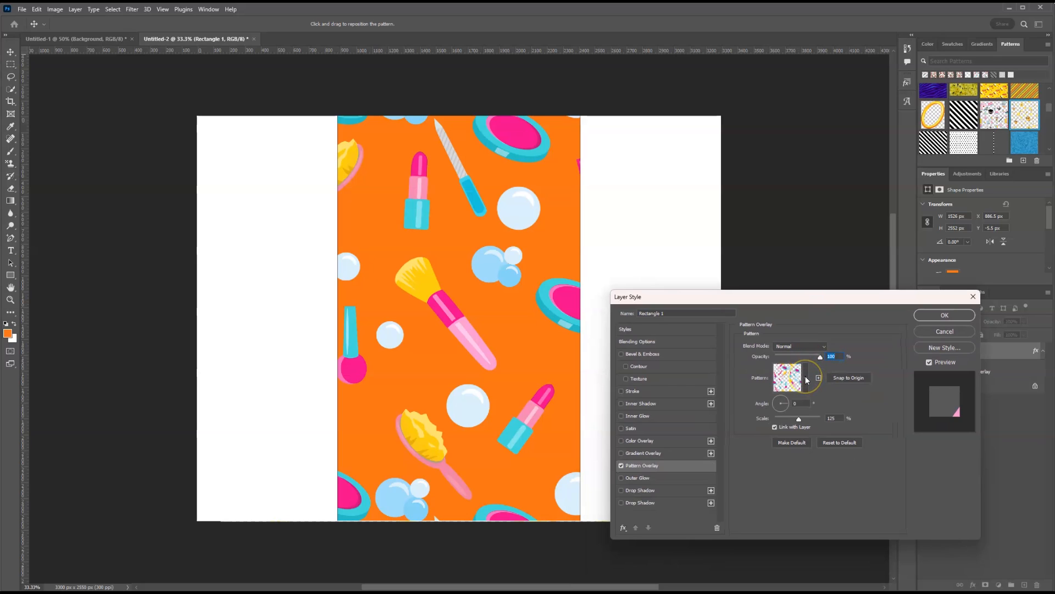
pyautogui.moveTo(790, 380)
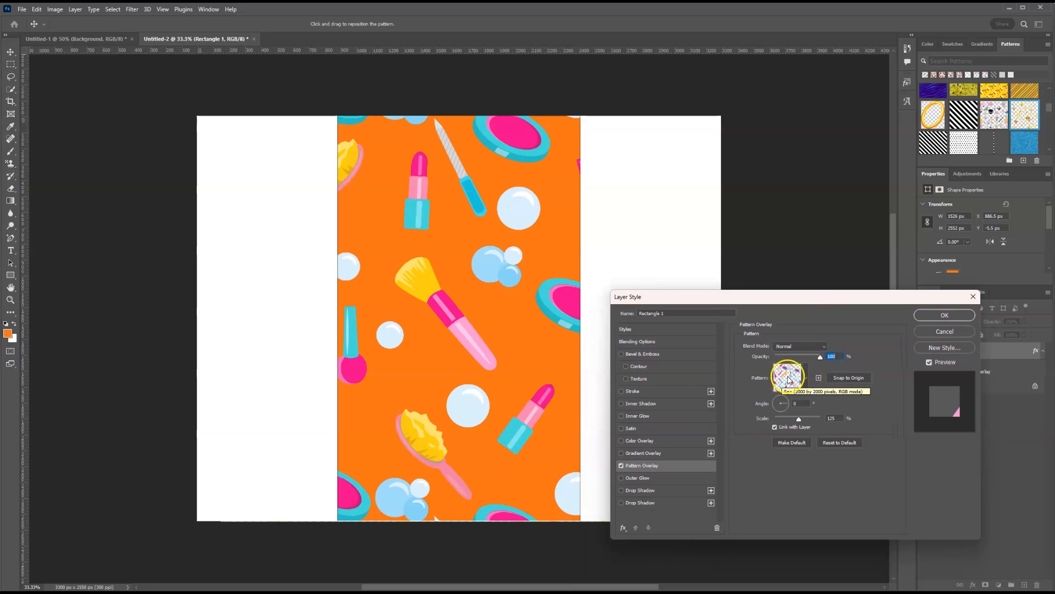
# Choose the Bumble Bee pattern for the rectangle's Pattern Overlay layer style
pyautogui.click(788, 377)
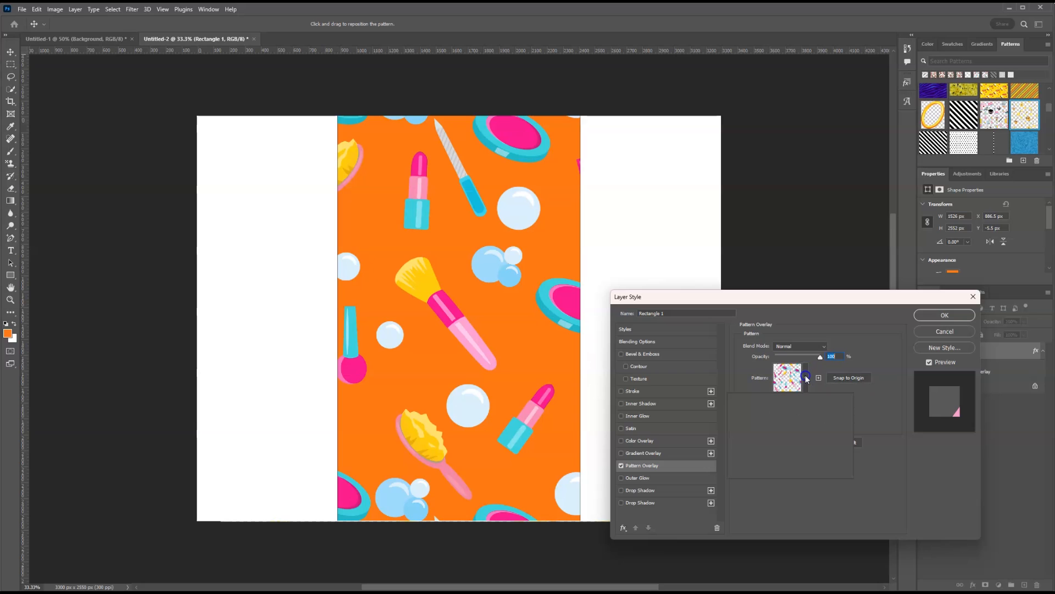
pyautogui.click(786, 377)
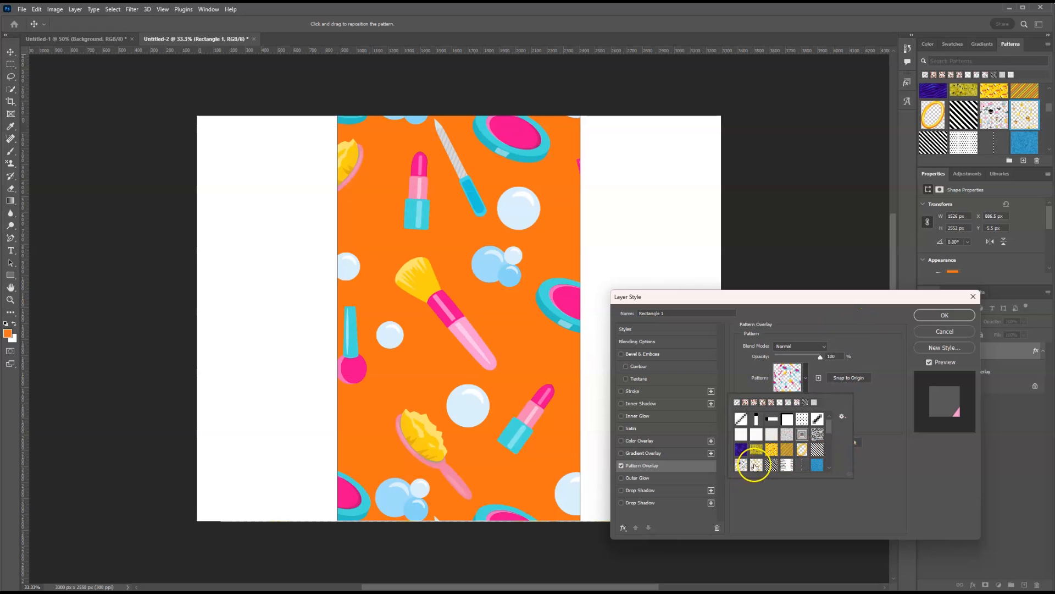
pyautogui.click(740, 464)
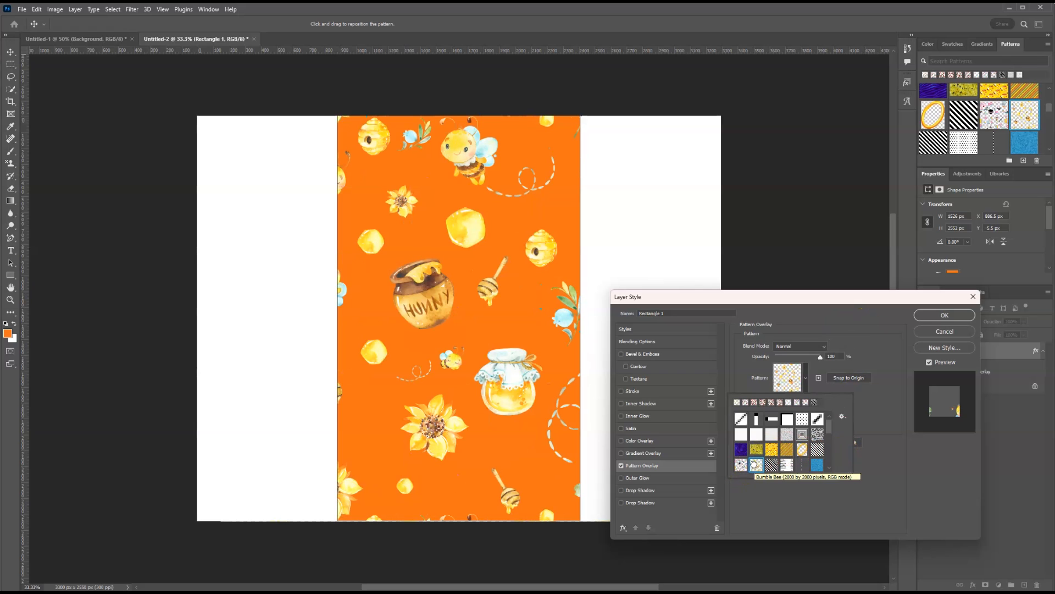
pyautogui.moveTo(884, 395)
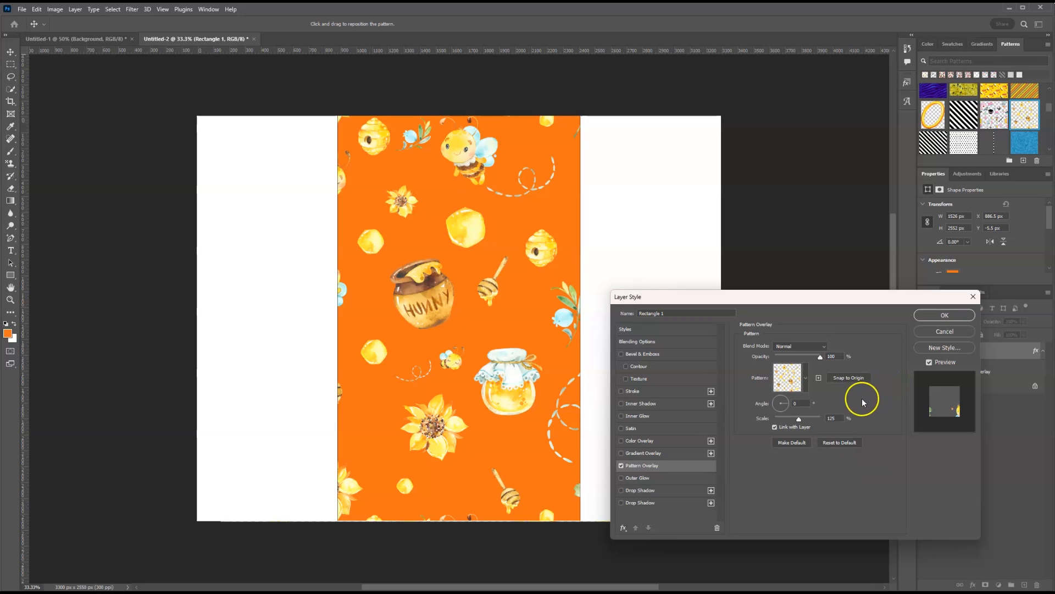
pyautogui.moveTo(799, 419)
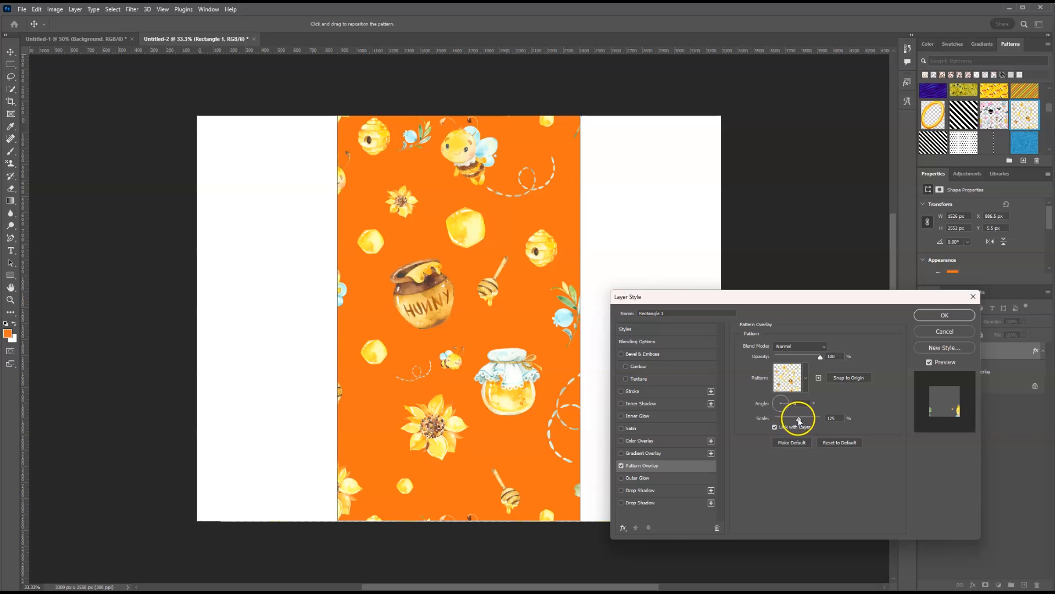
# Reduce the Pattern Overlay scale to about 71%
pyautogui.moveTo(801, 418); pyautogui.dragTo(791, 418)
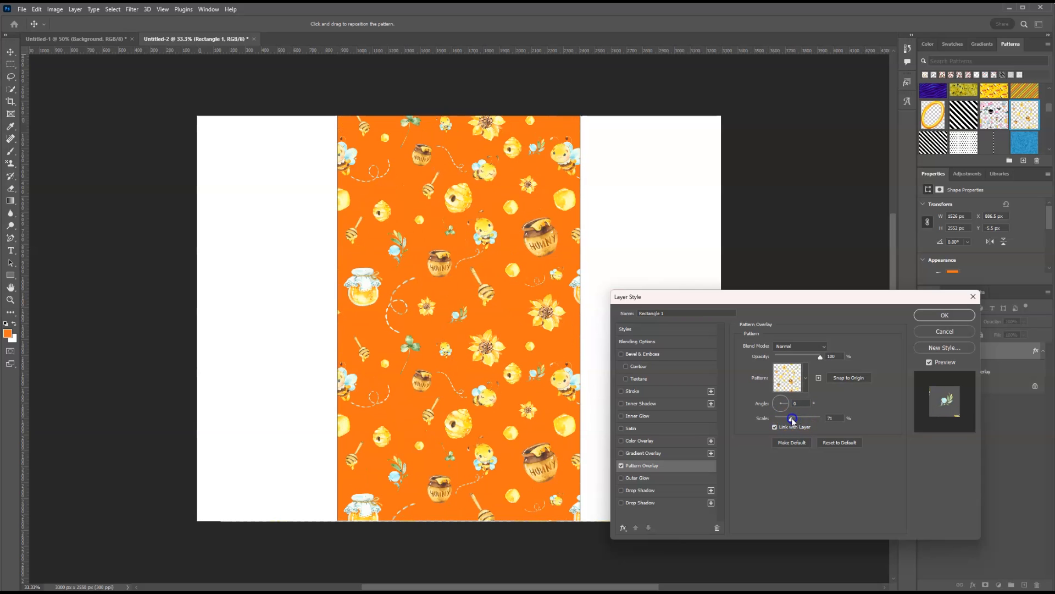
pyautogui.moveTo(792, 418); pyautogui.dragTo(794, 418)
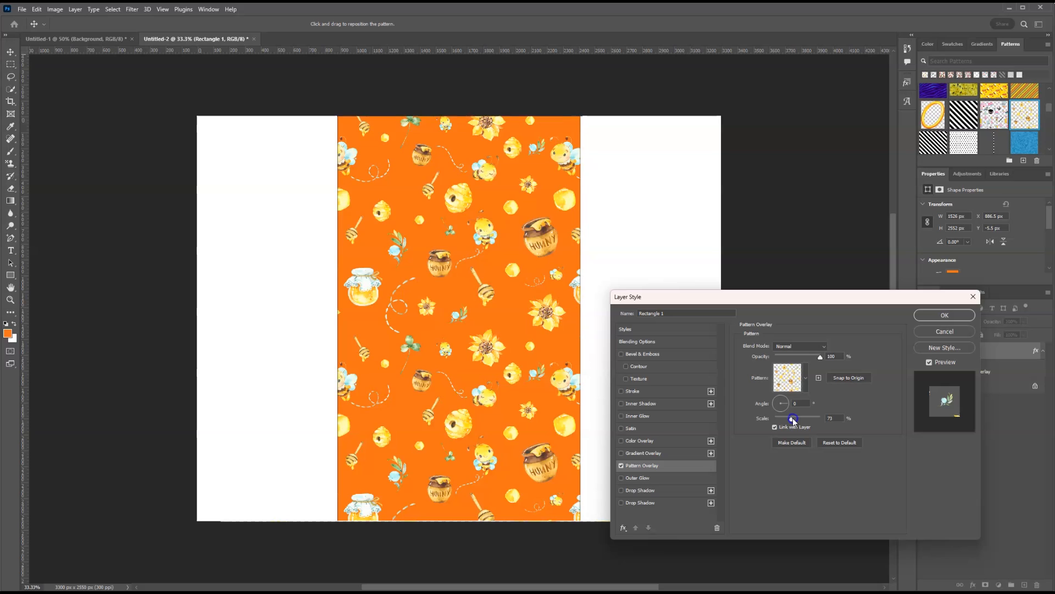
pyautogui.moveTo(799, 417); pyautogui.dragTo(790, 418)
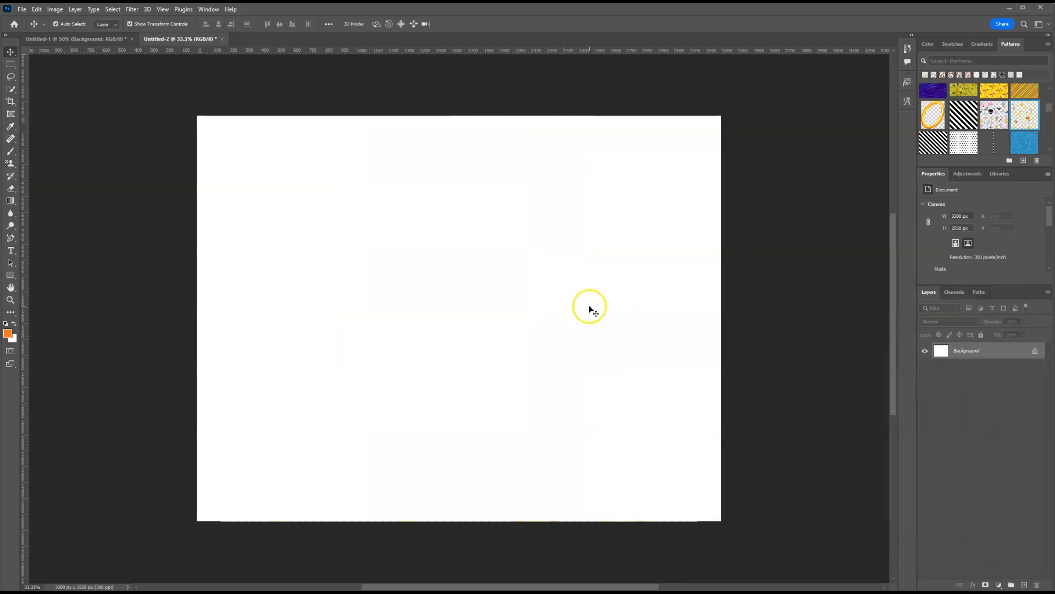
pyautogui.moveTo(625, 331)
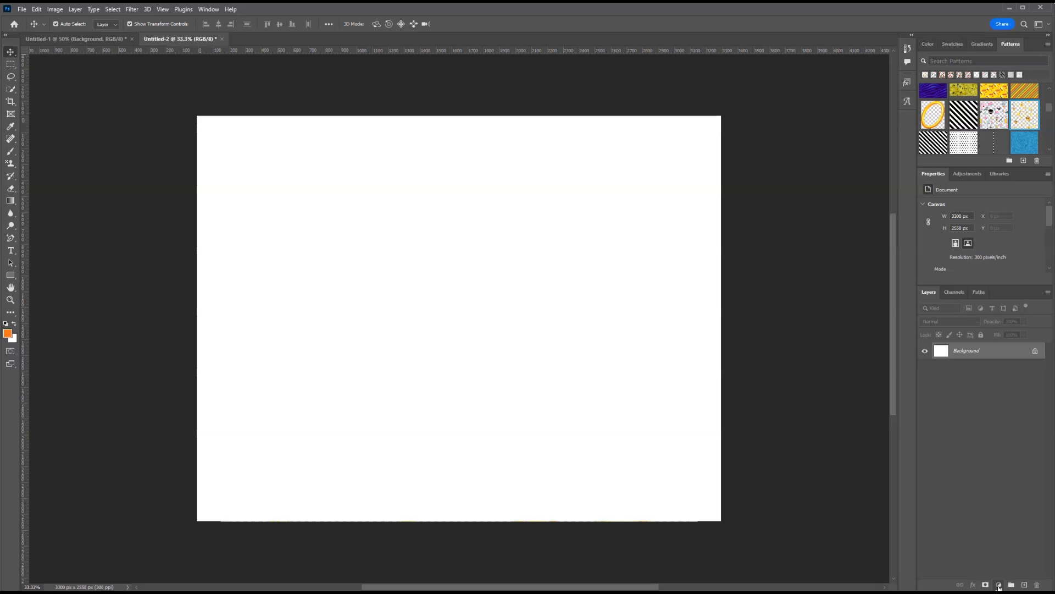
# Add a Pattern fill layer using the Bumble Bee pattern
pyautogui.click(1000, 583)
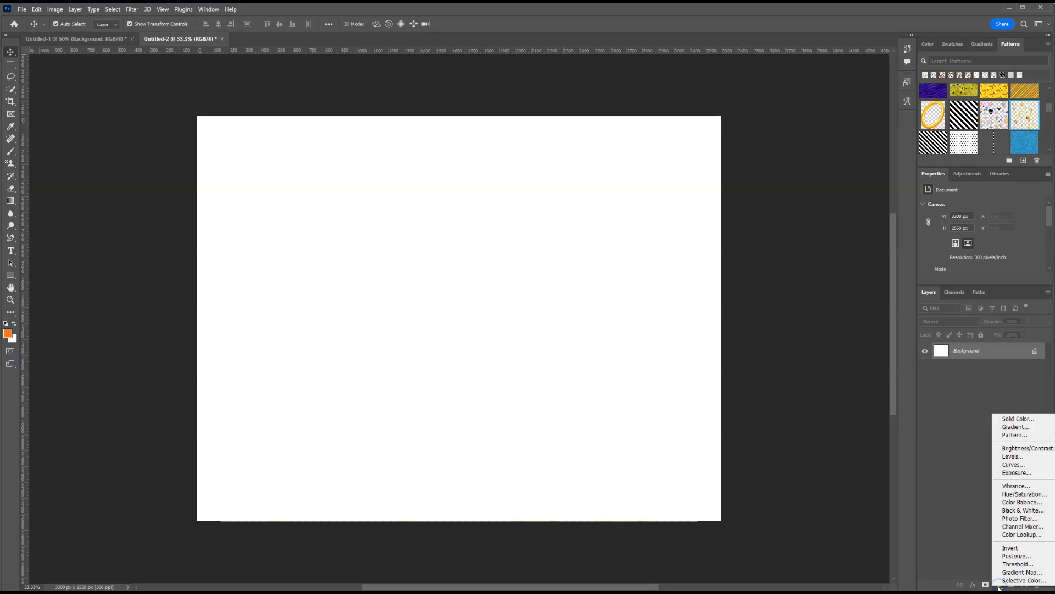
pyautogui.click(1014, 436)
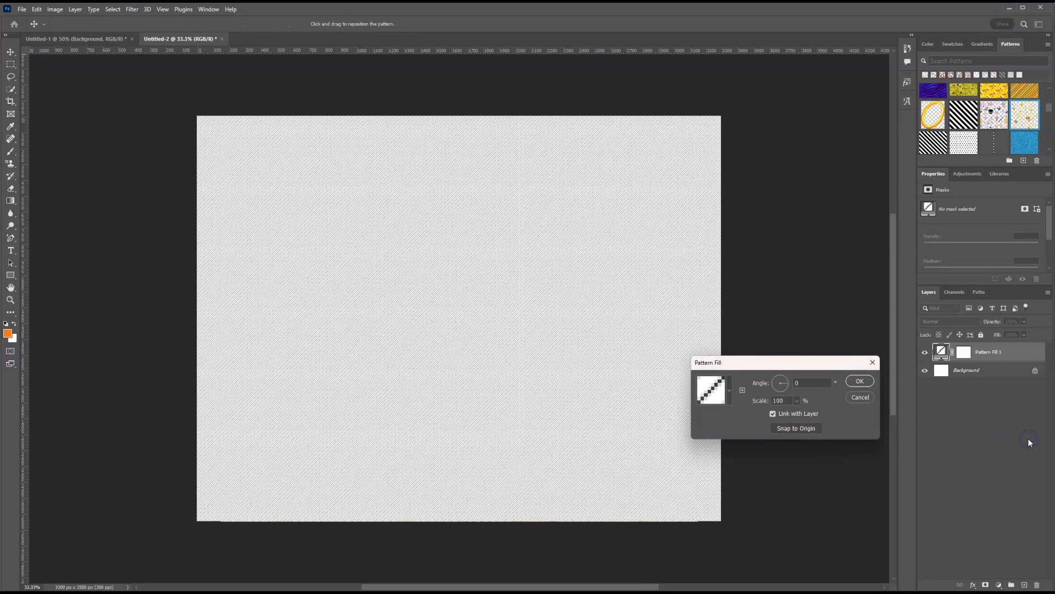
pyautogui.click(729, 390)
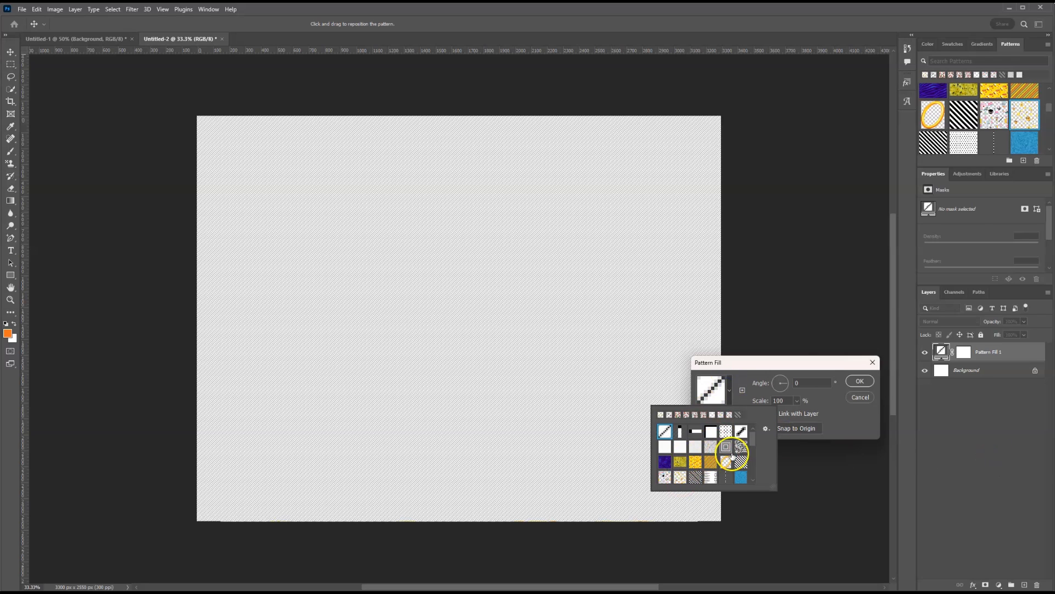
pyautogui.click(665, 476)
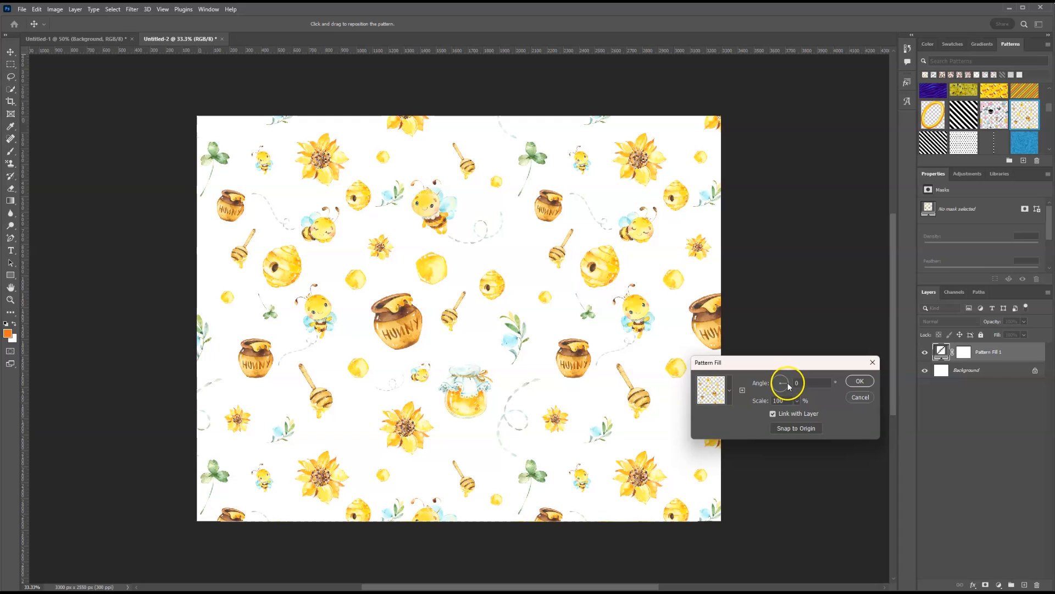
# Set the pattern fill's angle to about -29° and scale to 56%
pyautogui.moveTo(786, 383); pyautogui.dragTo(780, 377)
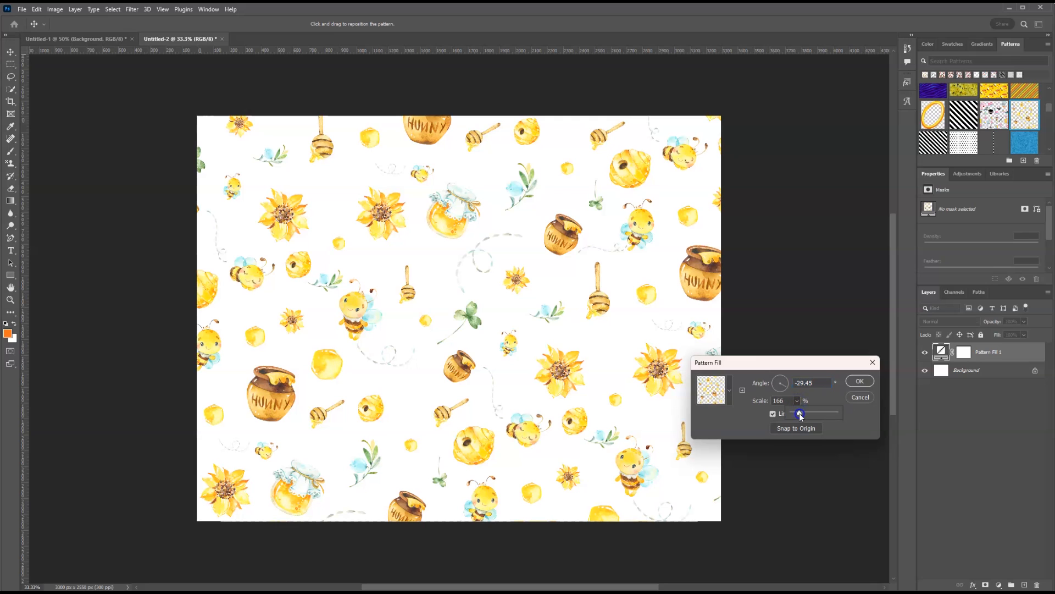
pyautogui.moveTo(801, 414); pyautogui.dragTo(802, 414)
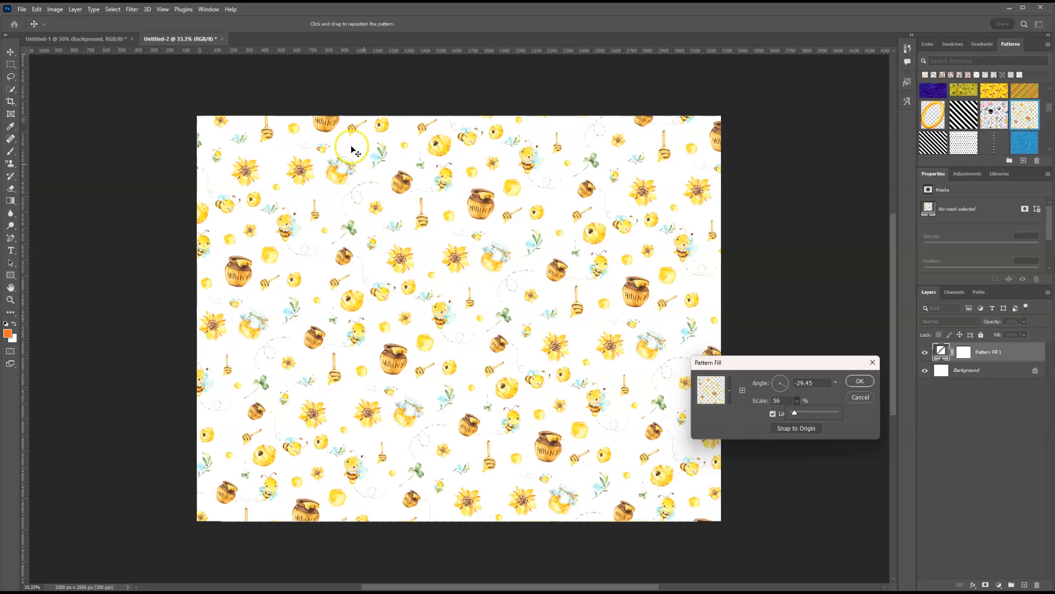
pyautogui.moveTo(761, 243)
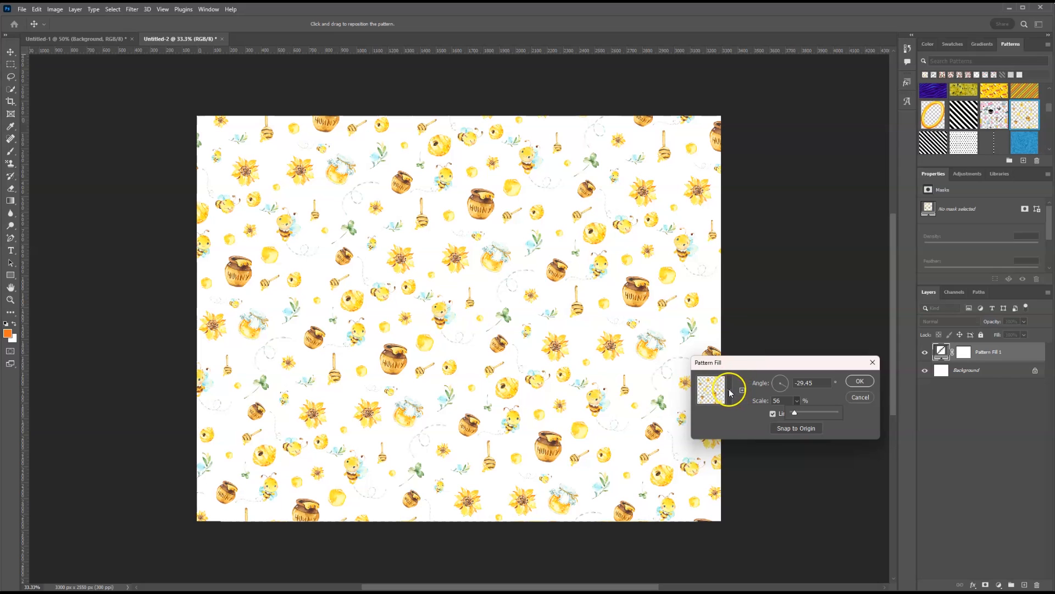
# Reset the pattern fill's angle to 0° and set its scale to 100%
pyautogui.click(712, 389)
pyautogui.write('0')
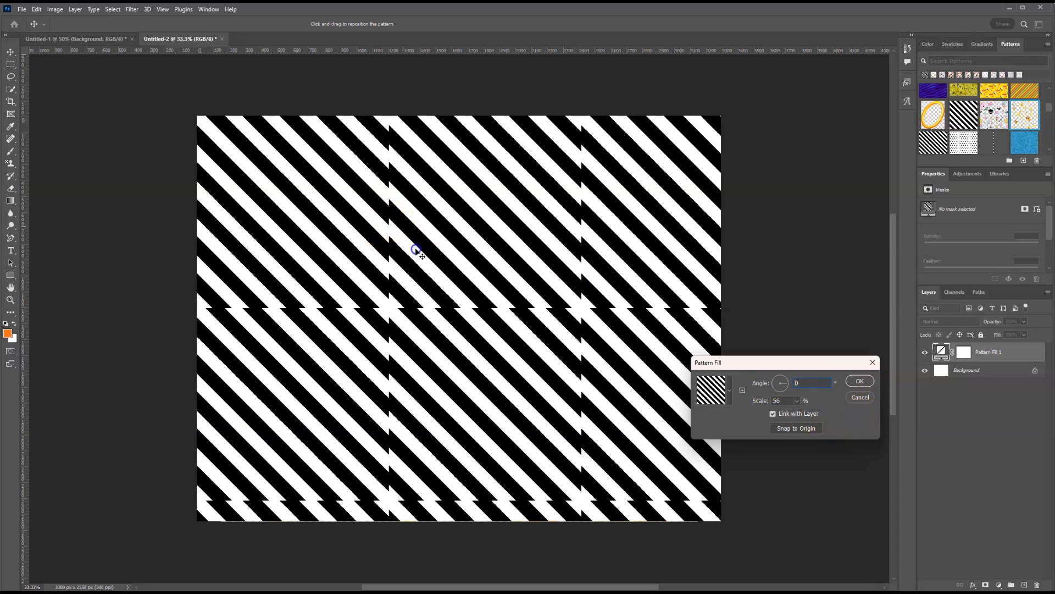
pyautogui.click(784, 400)
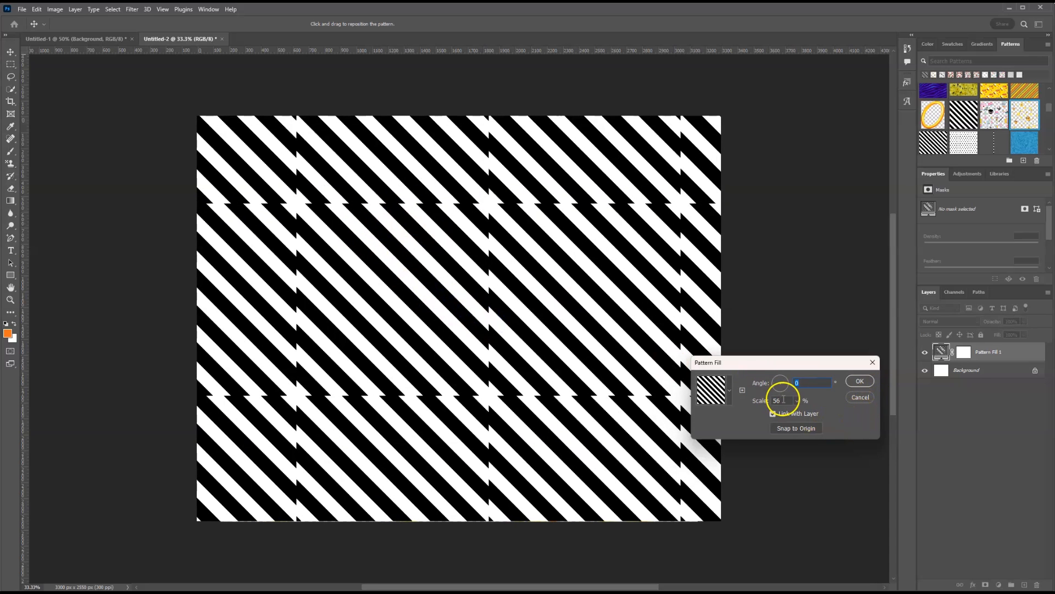
pyautogui.write('100')
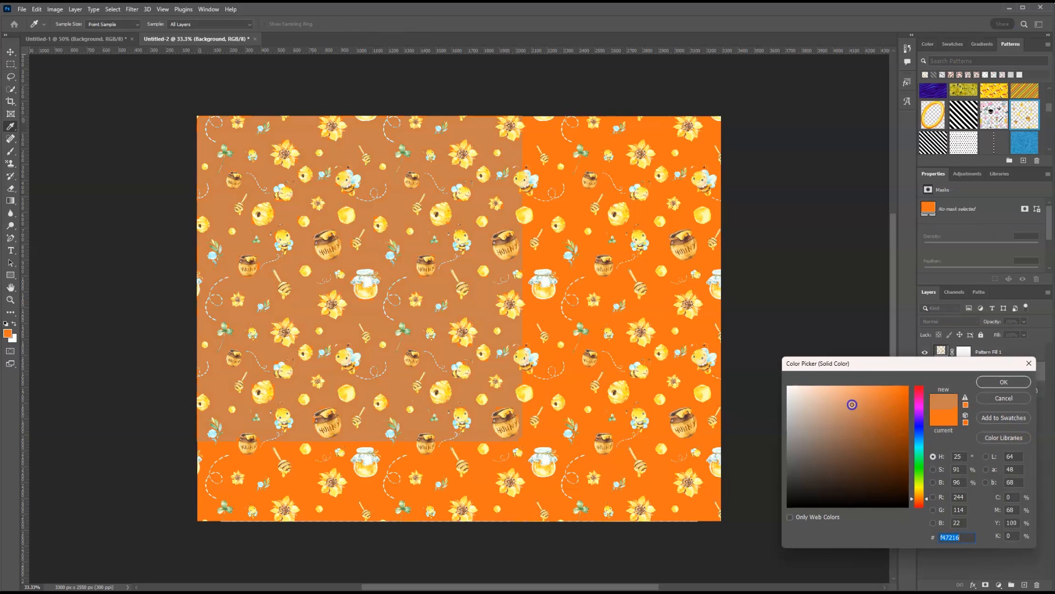
# Give the new Solid Color fill layer the teal #5C817C and reselect Pattern Fill 1
pyautogui.moveTo(852, 404); pyautogui.dragTo(912, 430)
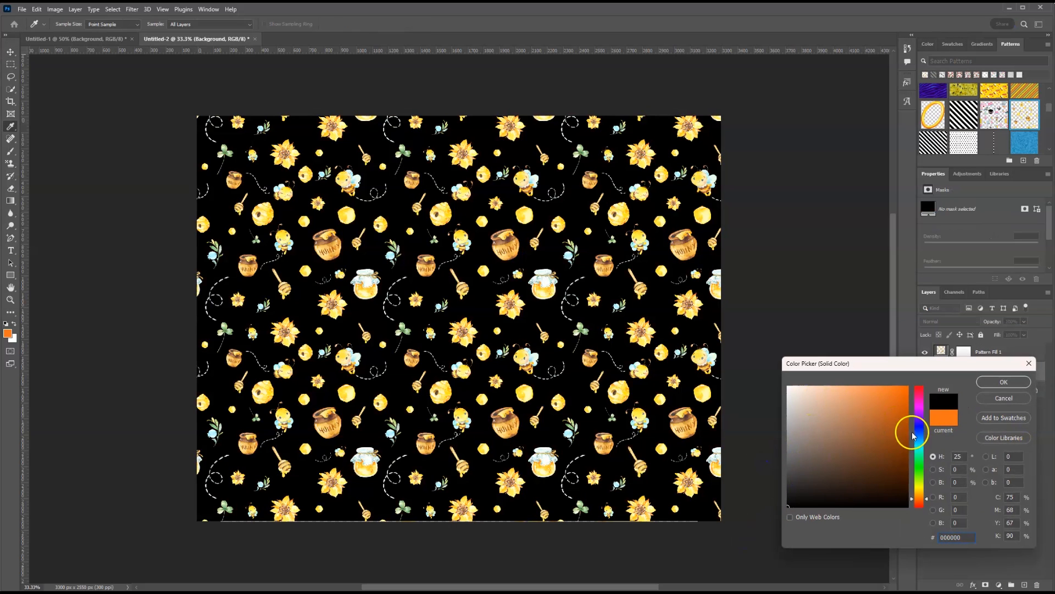
pyautogui.click(920, 471)
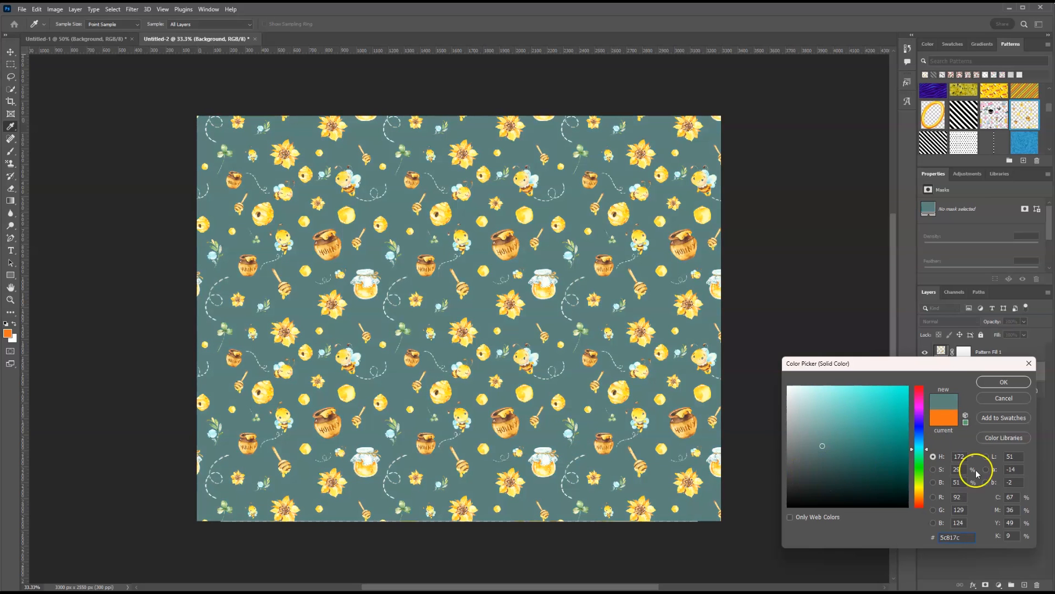
pyautogui.click(1003, 382)
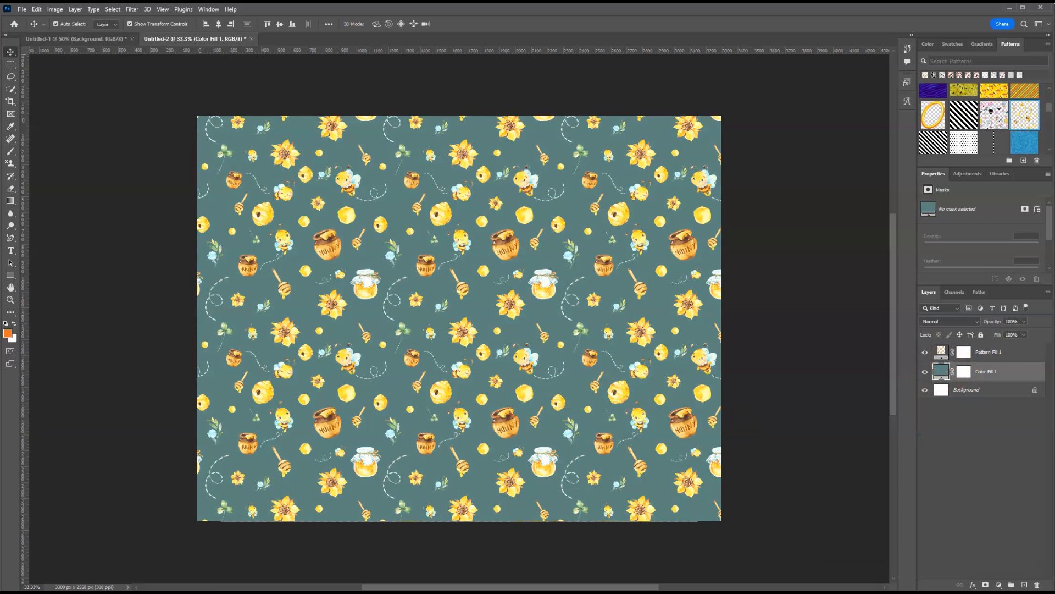
pyautogui.click(987, 351)
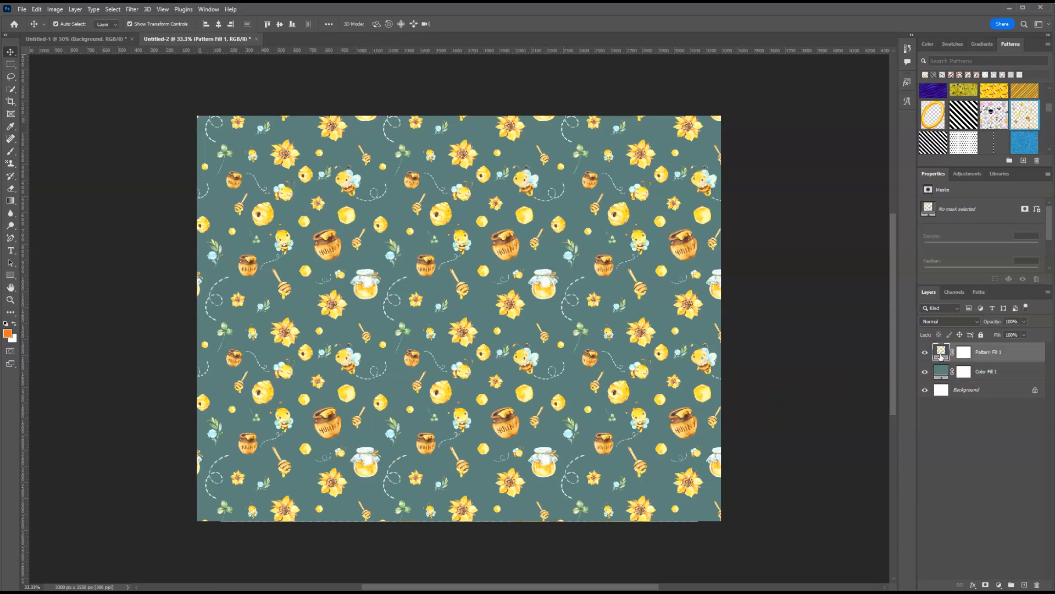